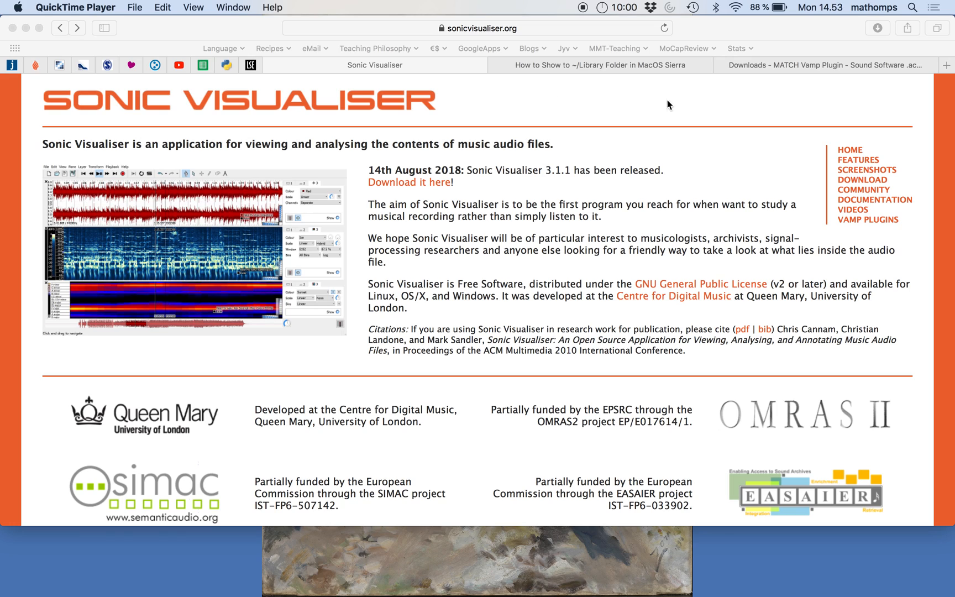
mouse_move(567, 114)
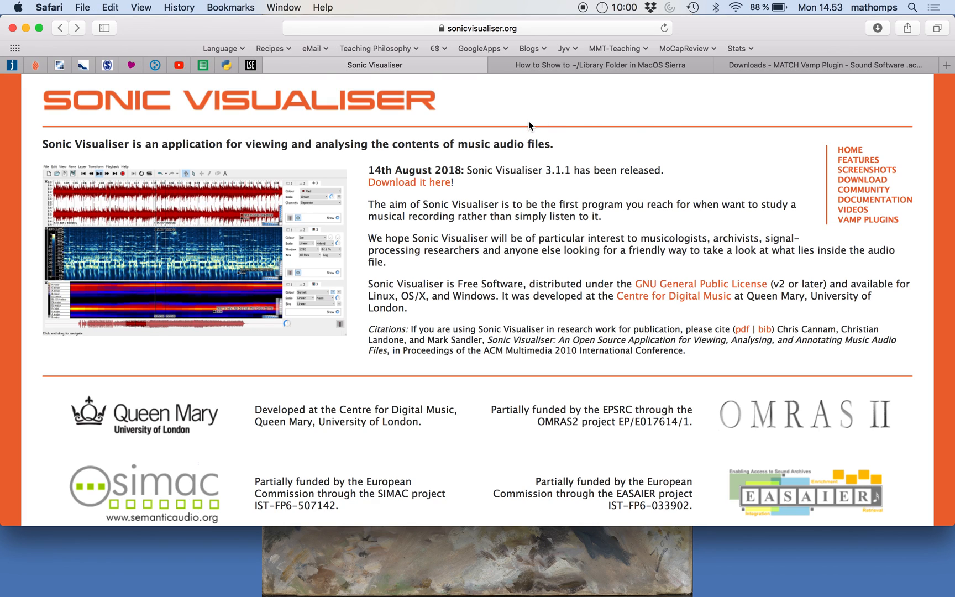
mouse_move(543, 32)
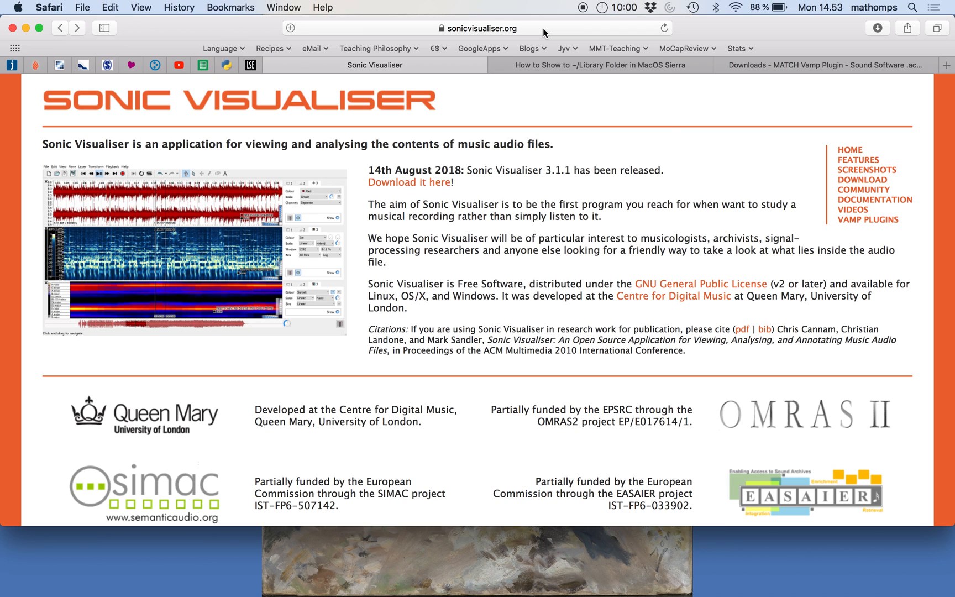
- Save the macOS Sonic Visualiser 3.1.1 disk image from the official site to the Desktop
click(475, 28)
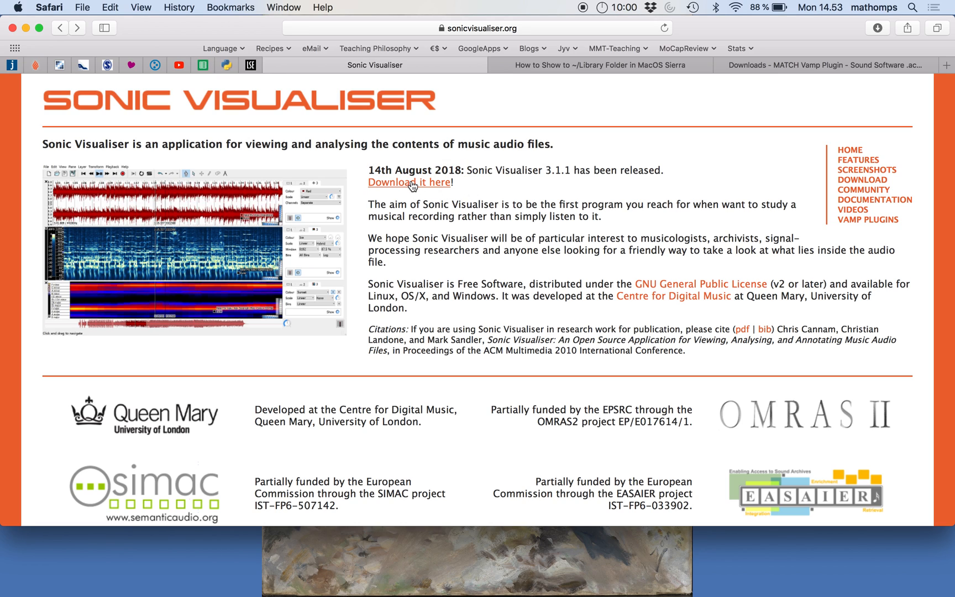
click(409, 183)
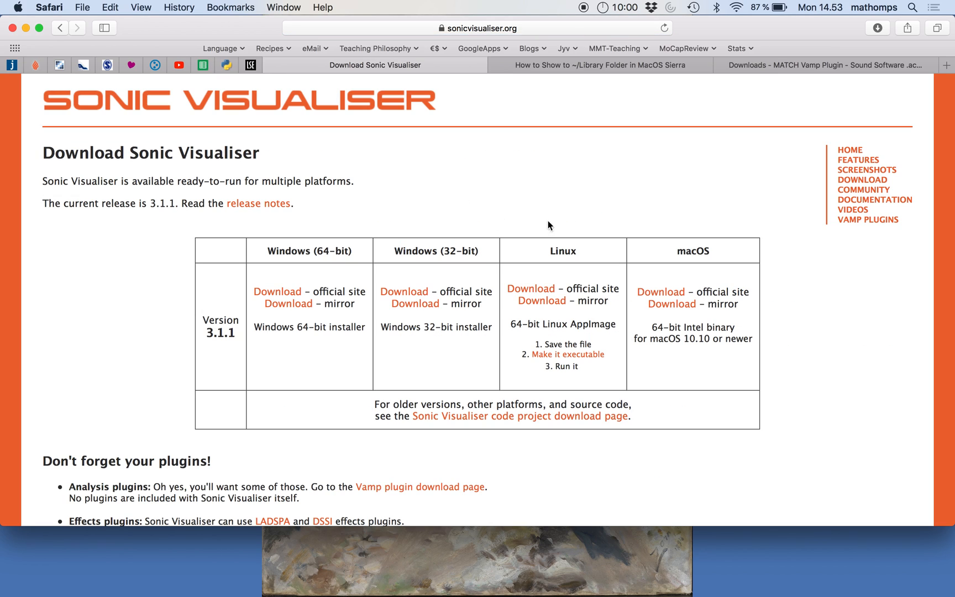
mouse_move(722, 255)
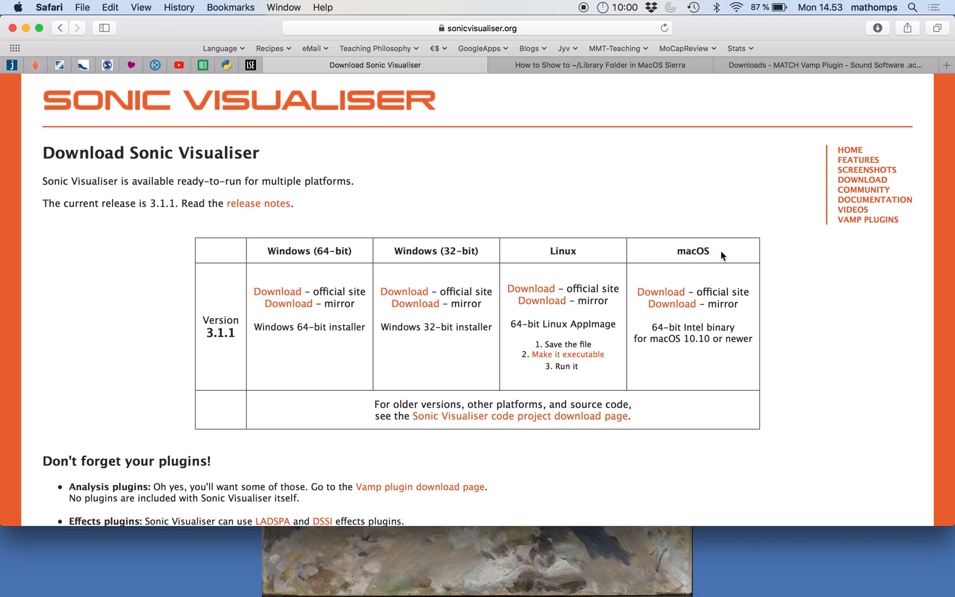
double_click(692, 251)
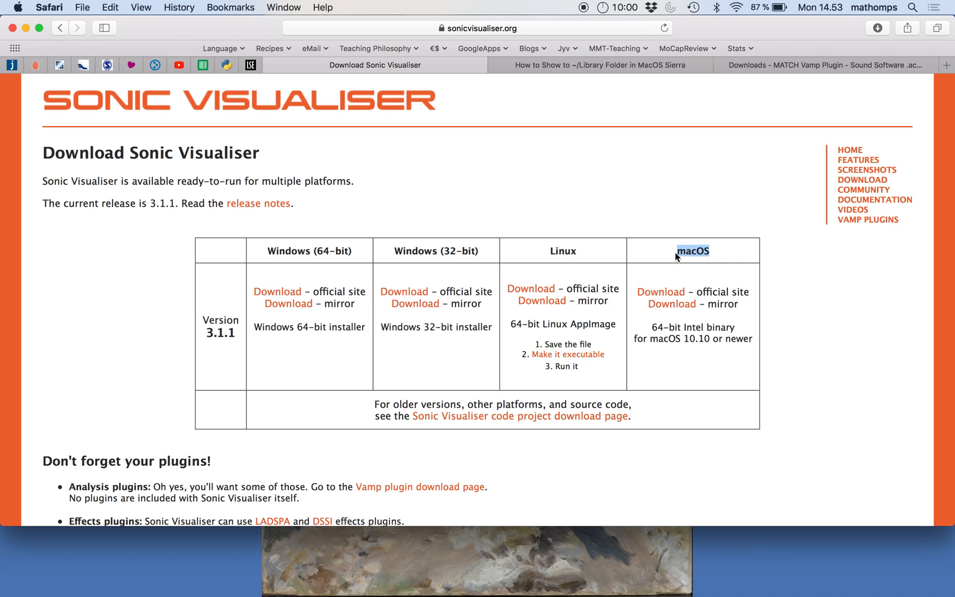
mouse_move(261, 253)
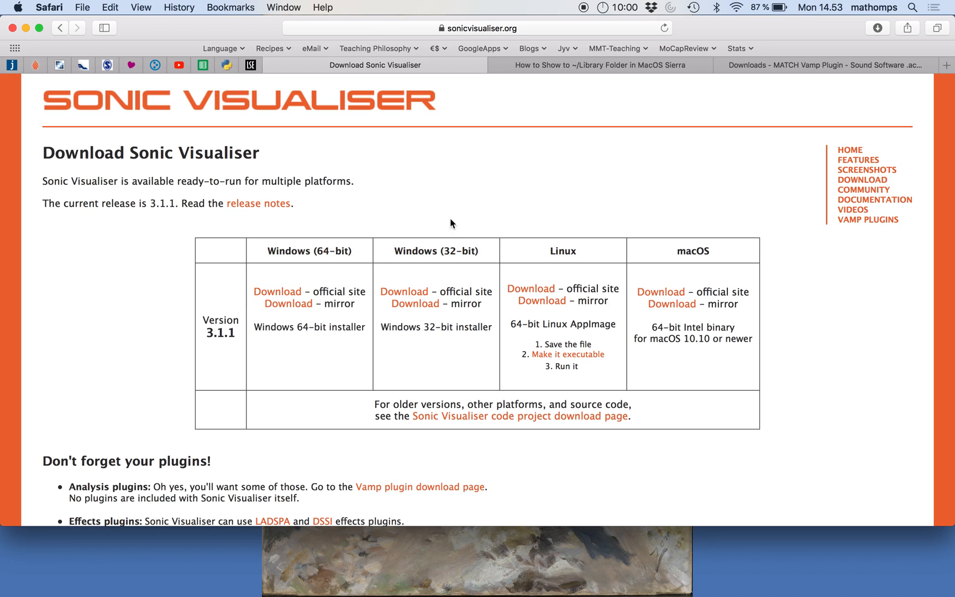
click(660, 292)
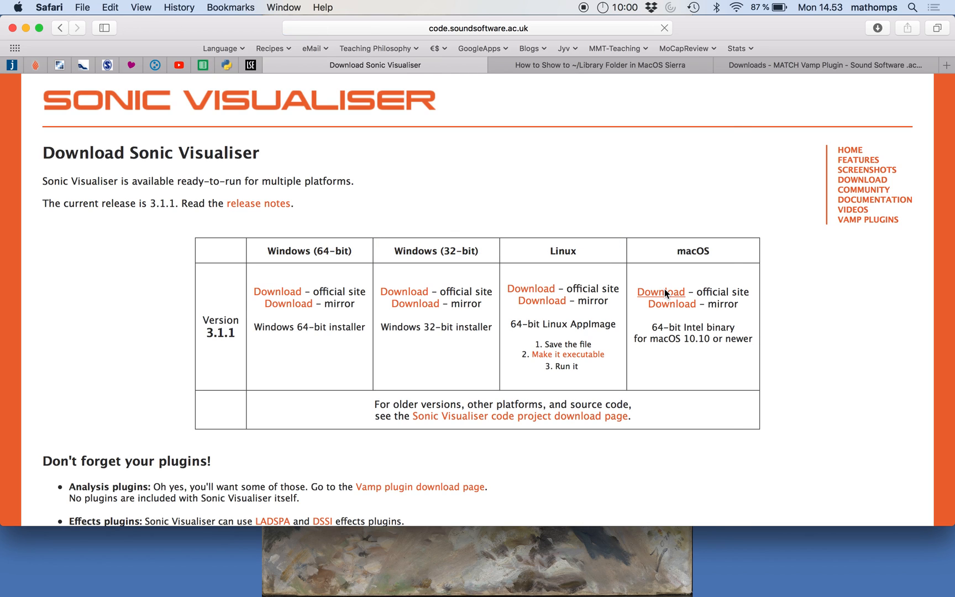
click(660, 291)
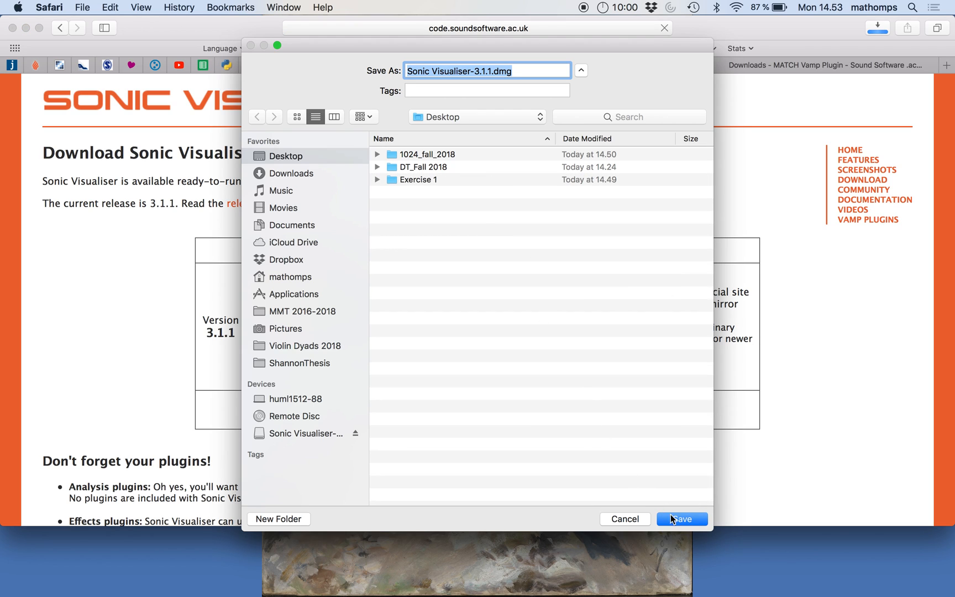
click(681, 519)
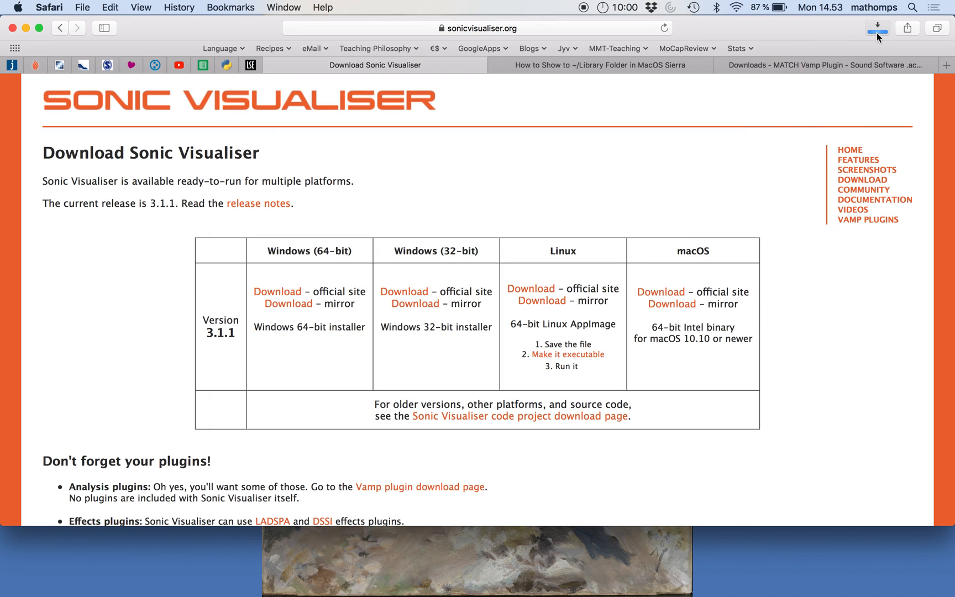
- Open Sonic Visualiser-3.1.1.dmg from Safari's Downloads list
click(876, 28)
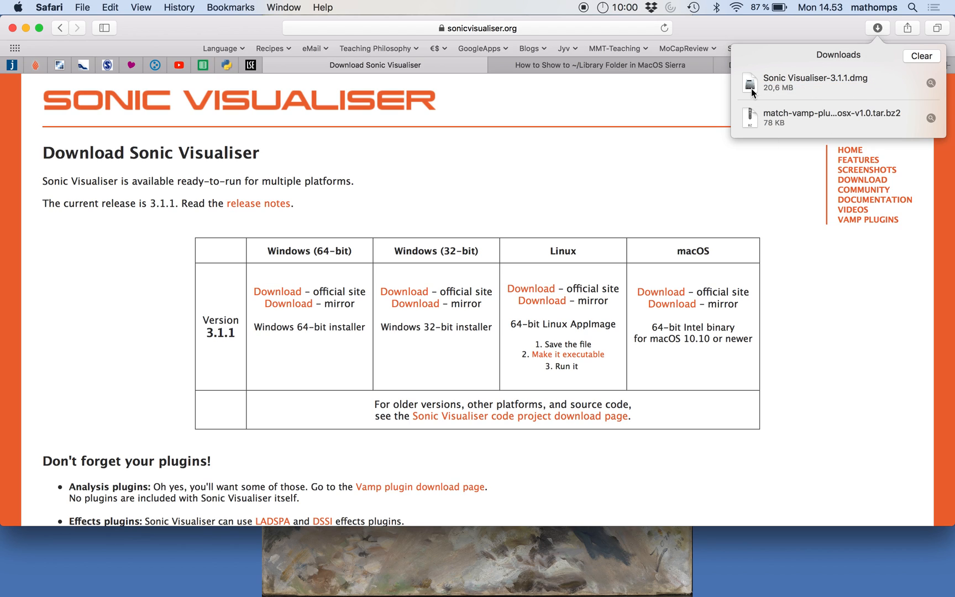
double_click(812, 83)
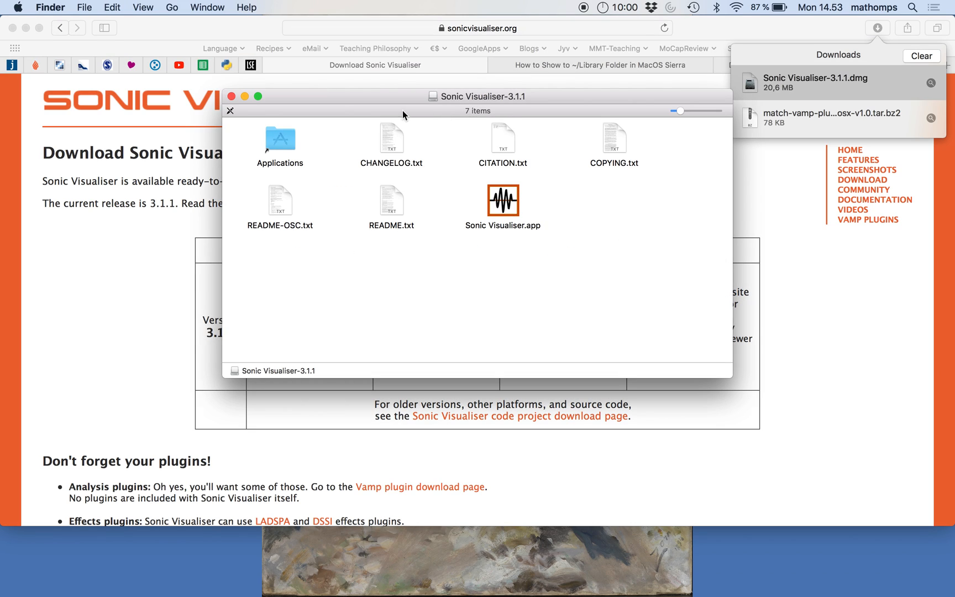
mouse_move(503, 206)
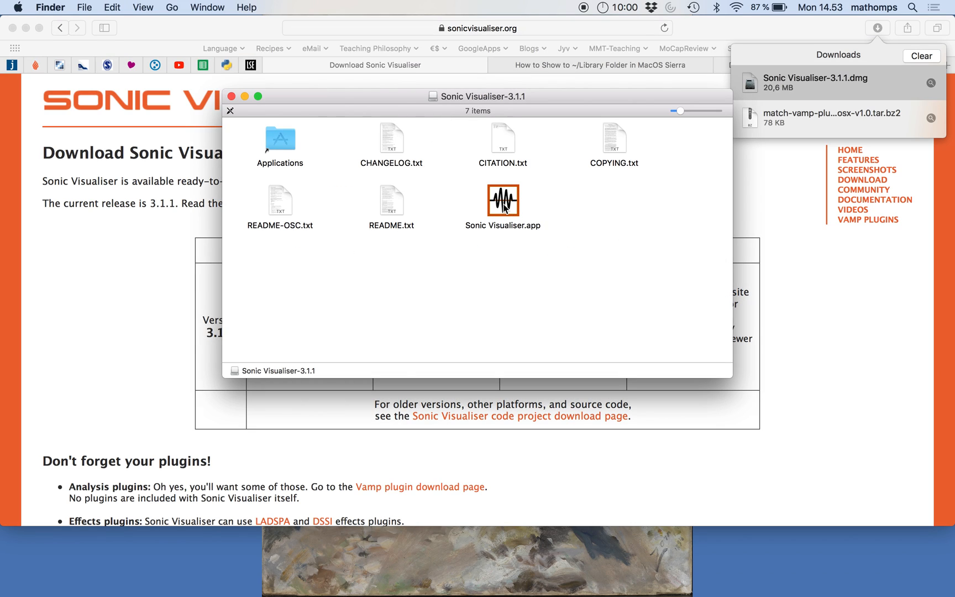
- Launch Sonic Visualiser.app from Applications and approve the downloaded-app security warning
click(503, 200)
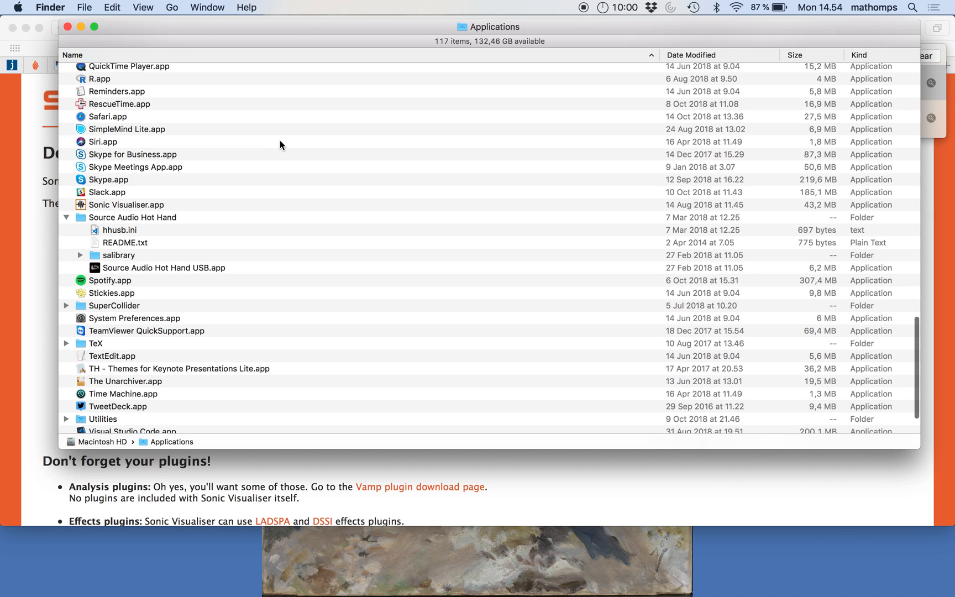
mouse_move(125, 210)
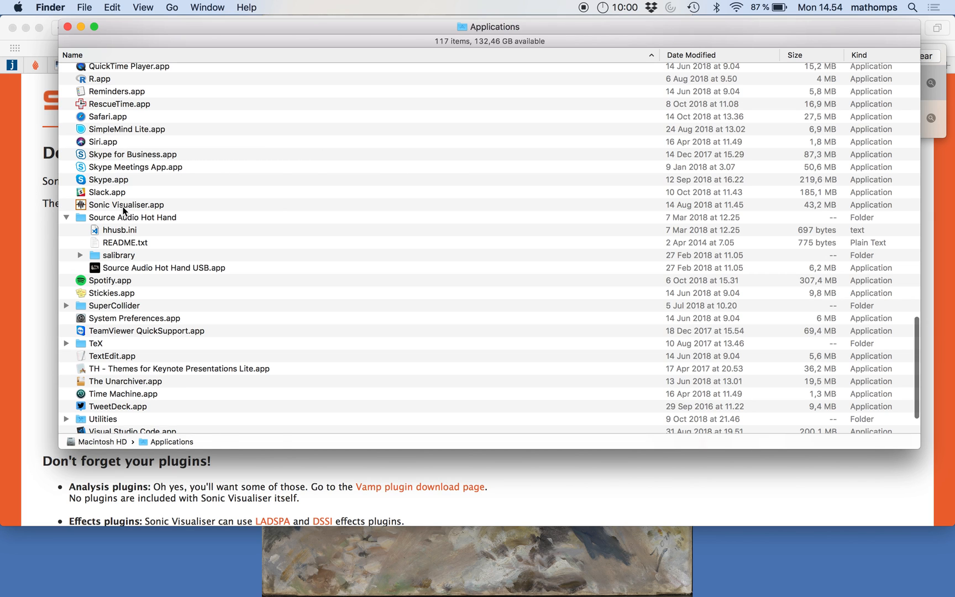
double_click(126, 204)
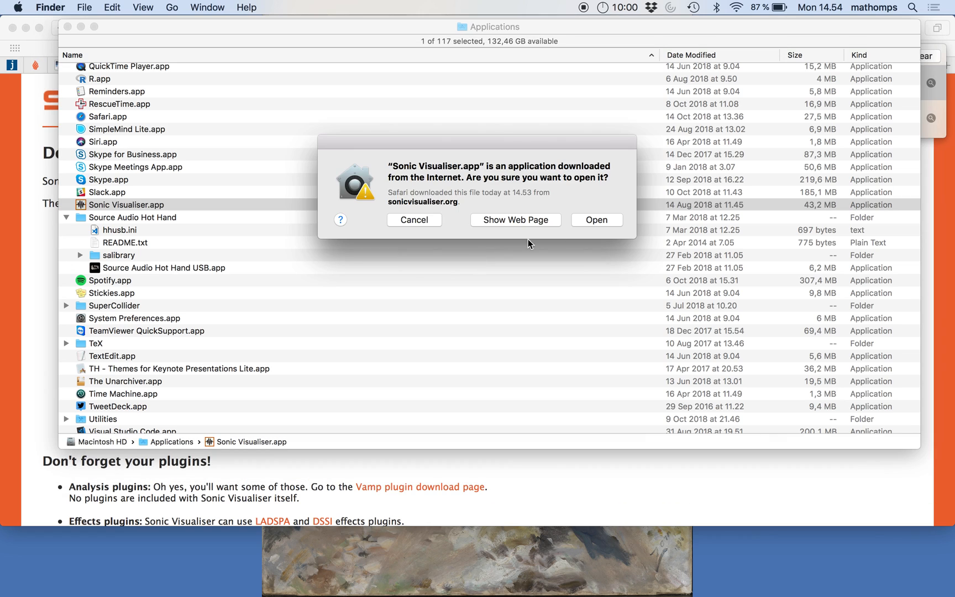
click(595, 220)
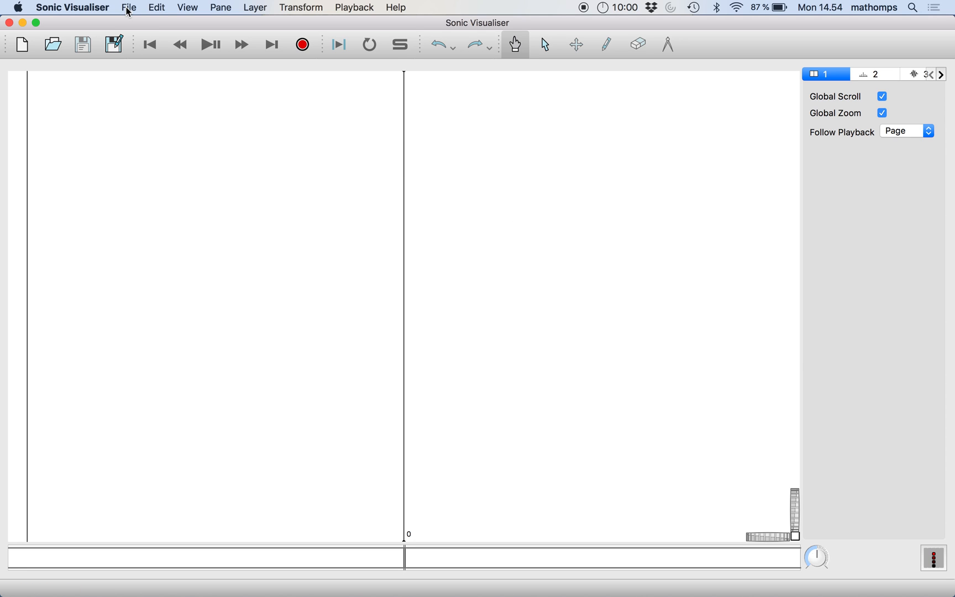
- Use File > Open to browse into the Desktop folder holding the emotion-labelled WAV files
click(128, 7)
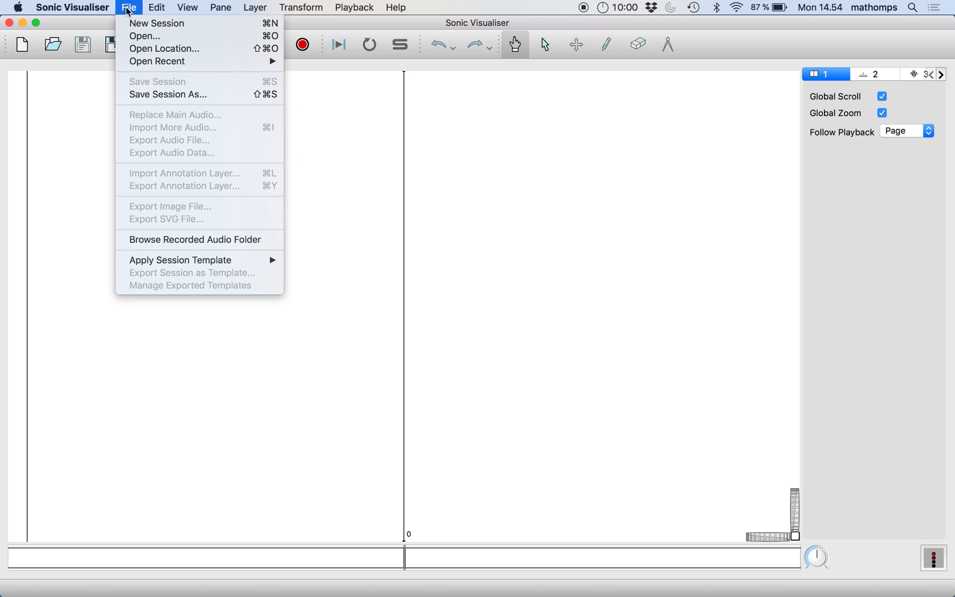
mouse_move(145, 36)
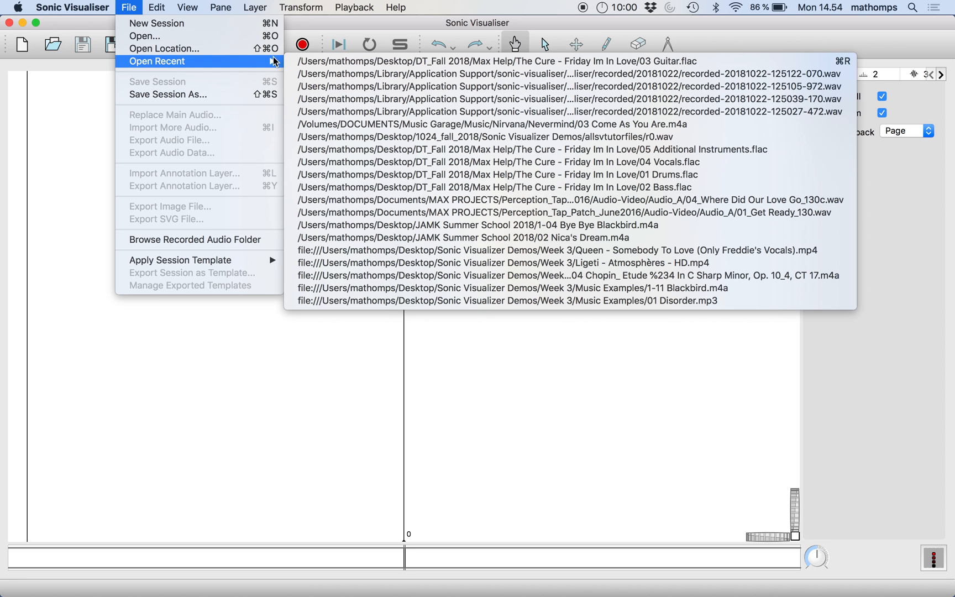
mouse_move(186, 43)
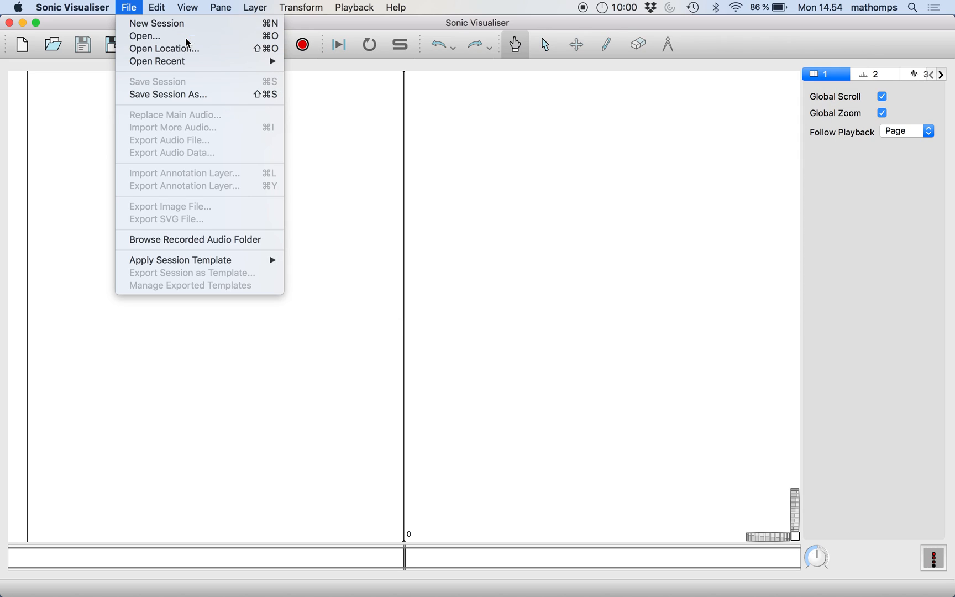
click(145, 35)
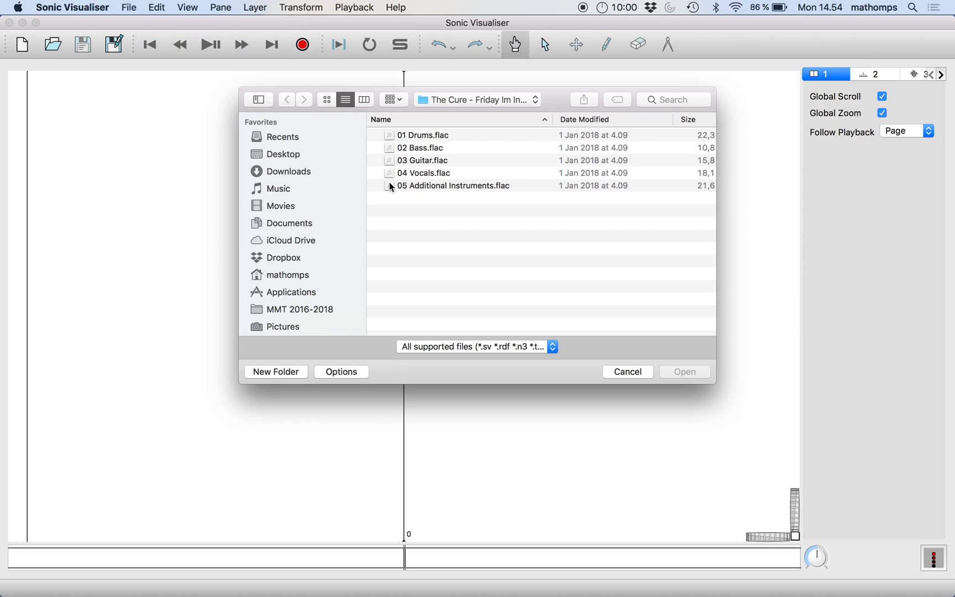
click(284, 154)
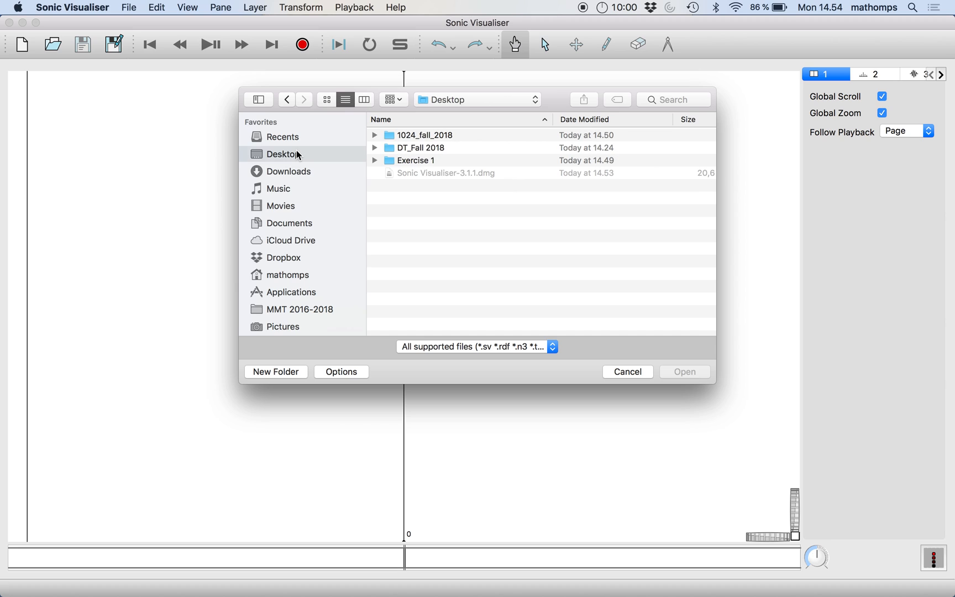
double_click(417, 160)
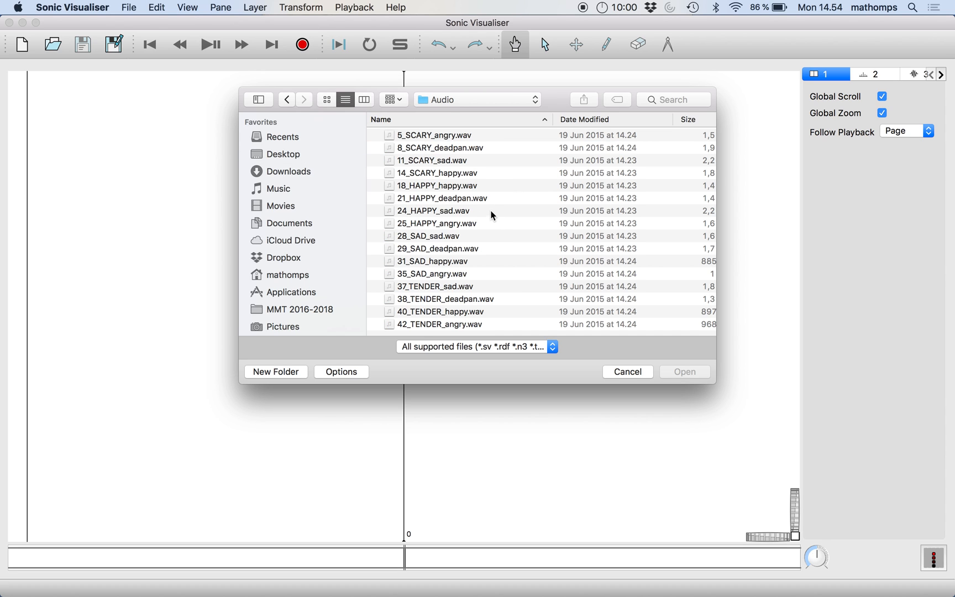
mouse_move(496, 235)
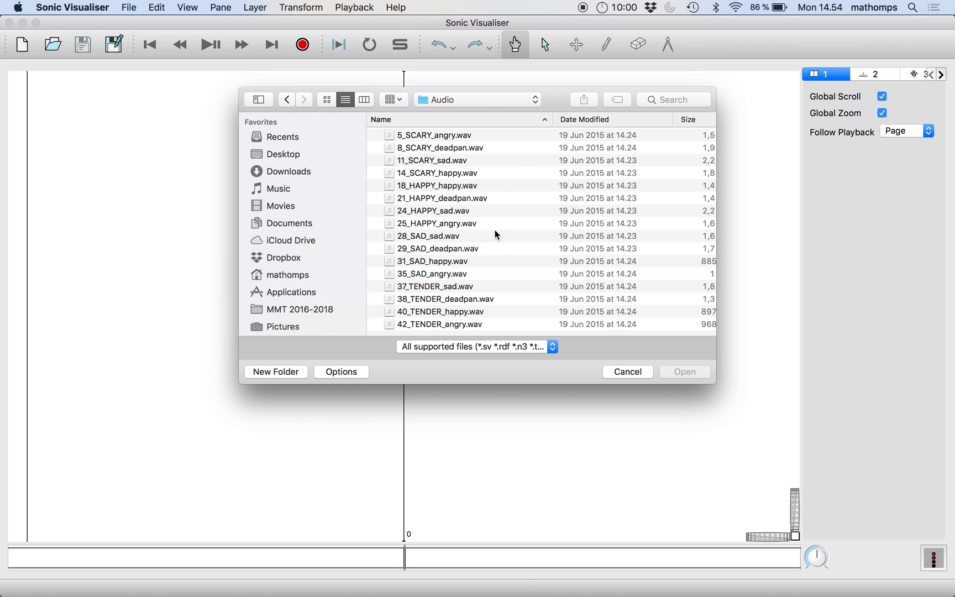
mouse_move(476, 189)
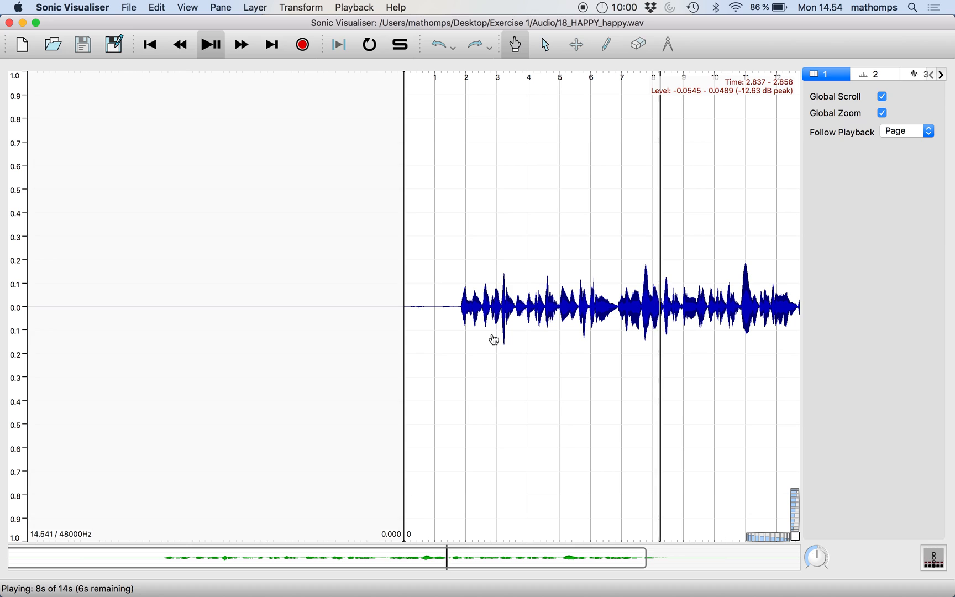
click(210, 44)
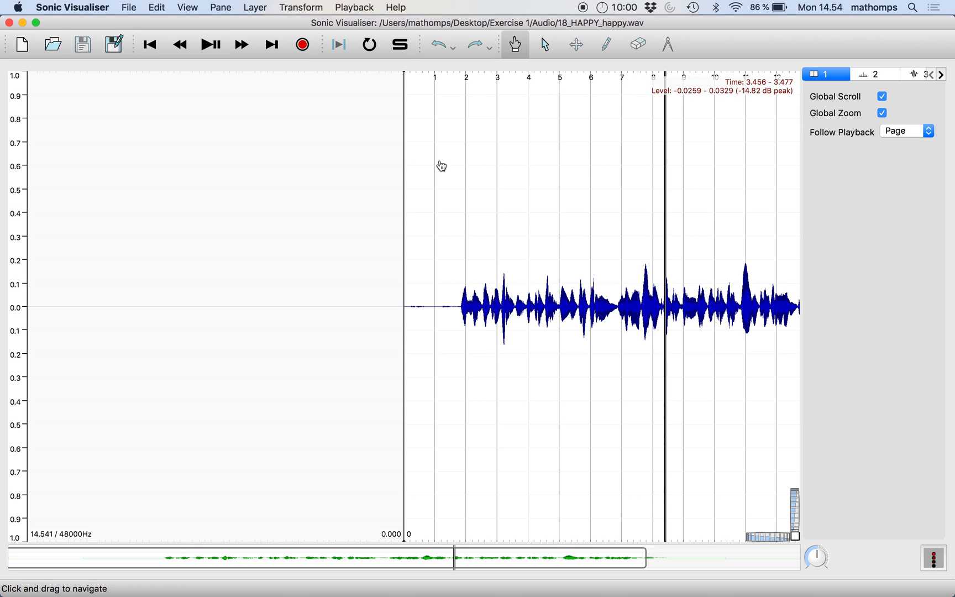
mouse_move(860, 73)
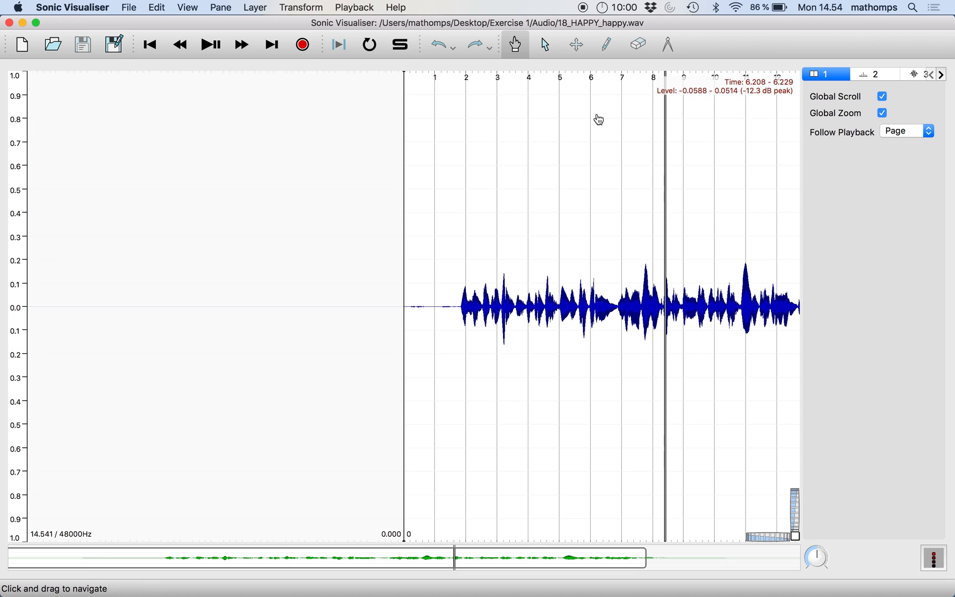
mouse_move(272, 126)
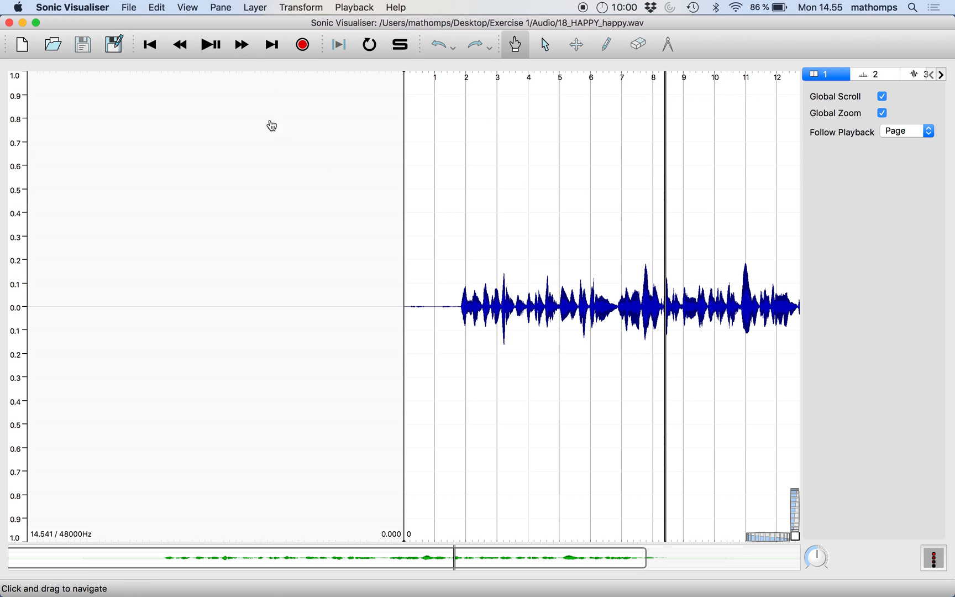
mouse_move(242, 150)
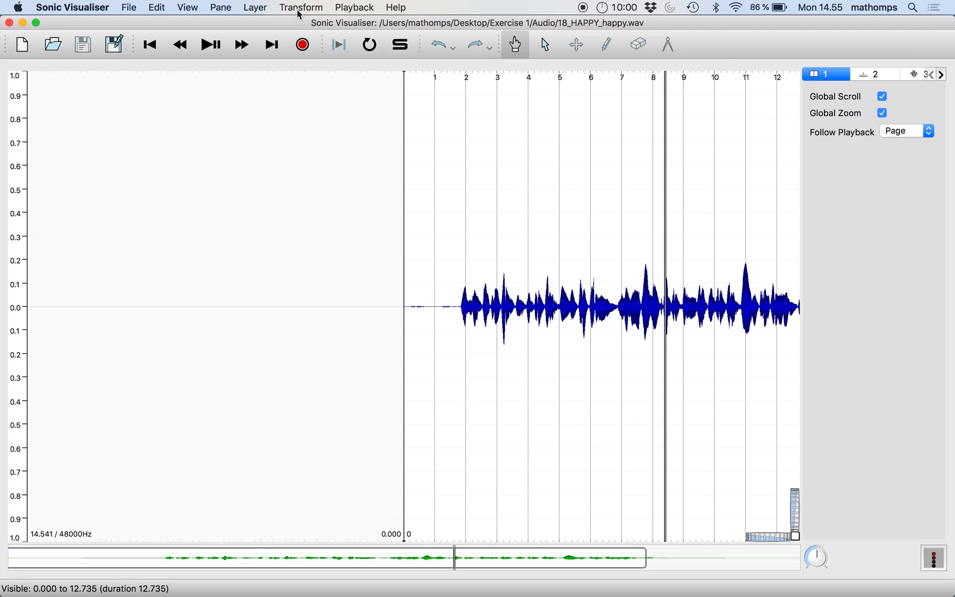
click(300, 7)
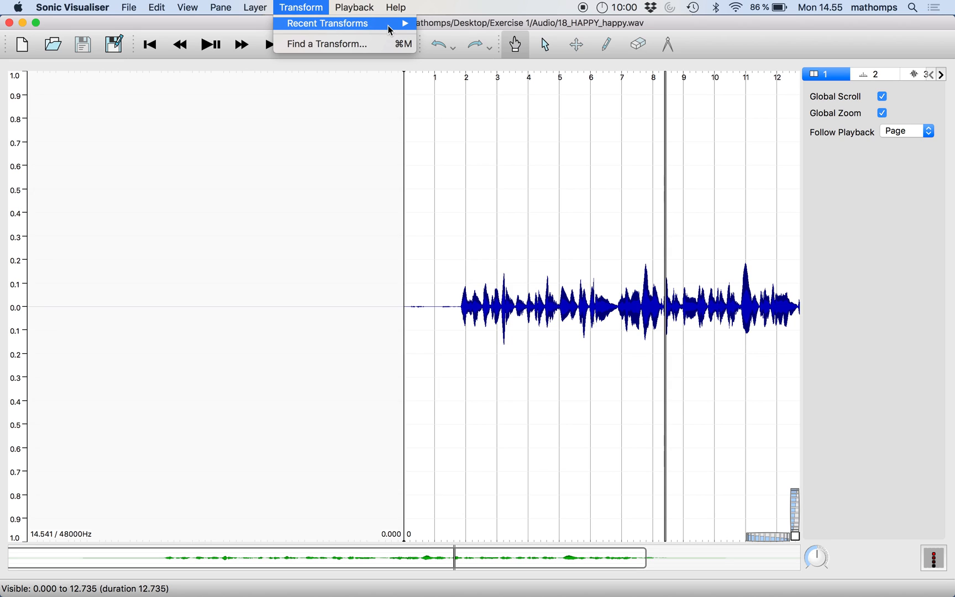
mouse_move(363, 43)
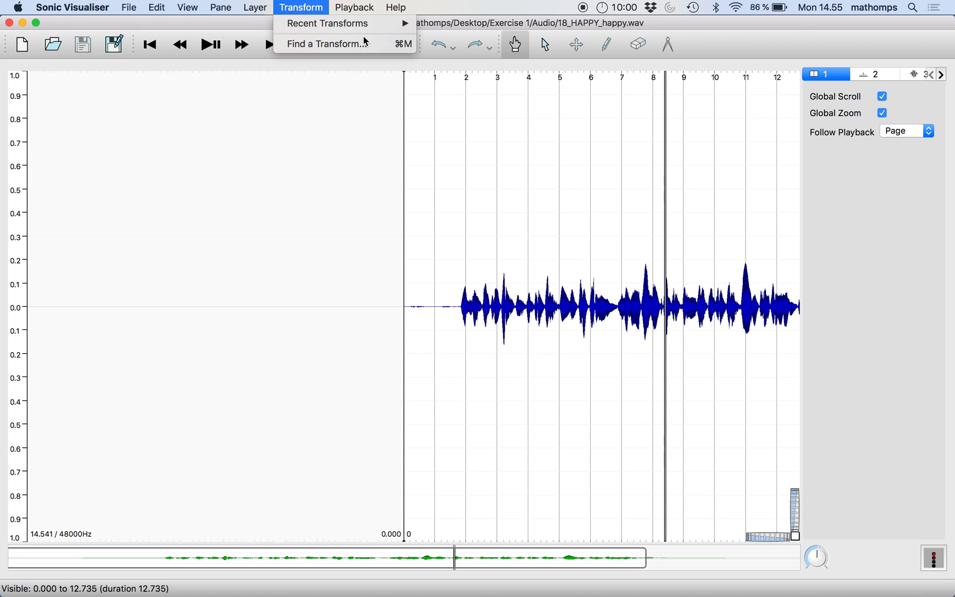
mouse_move(546, 192)
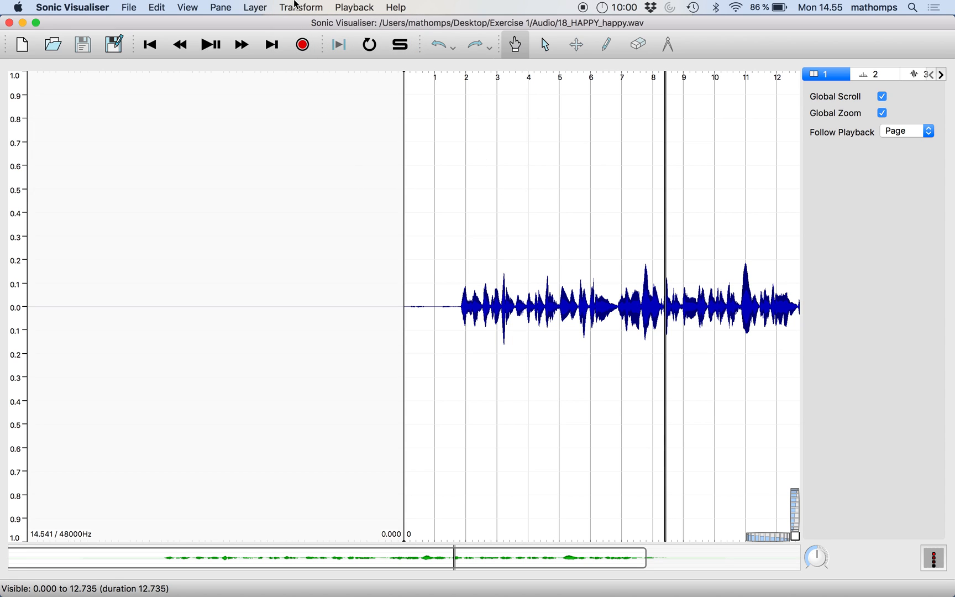
- Switch to Safari and scroll the download page to 'Don't forget your plugins!'
key(cmd+tab)
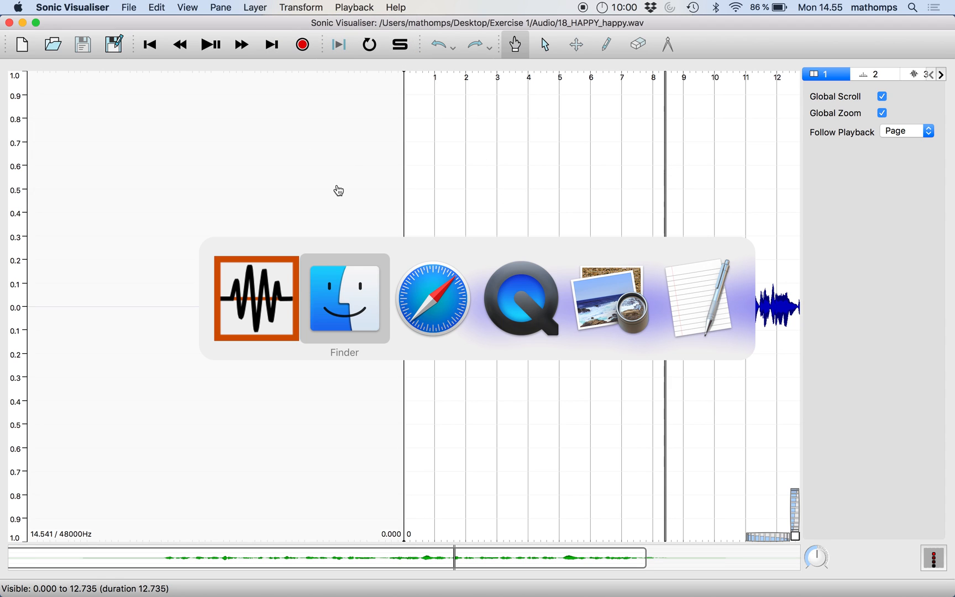
click(432, 299)
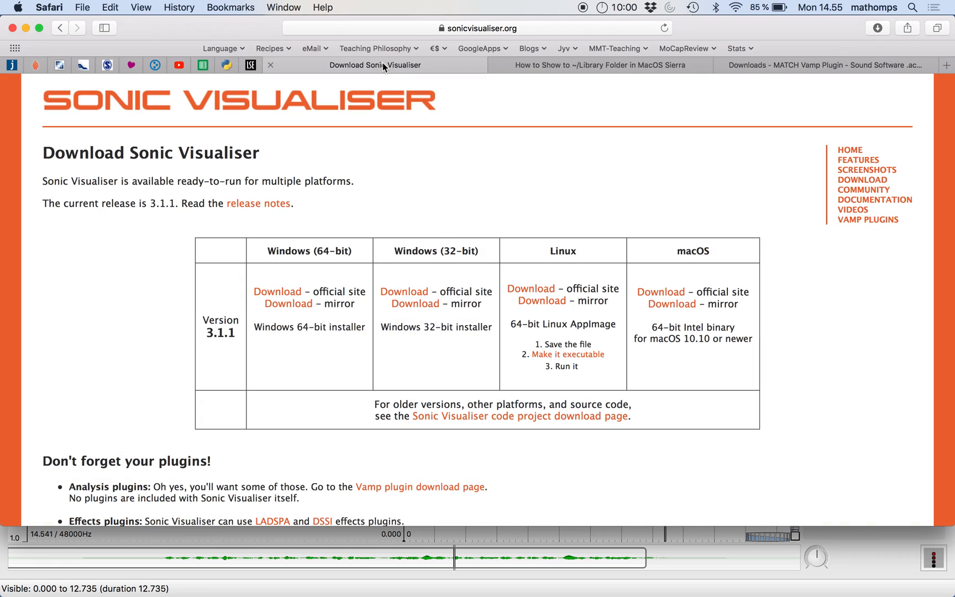
scroll(down, 3)
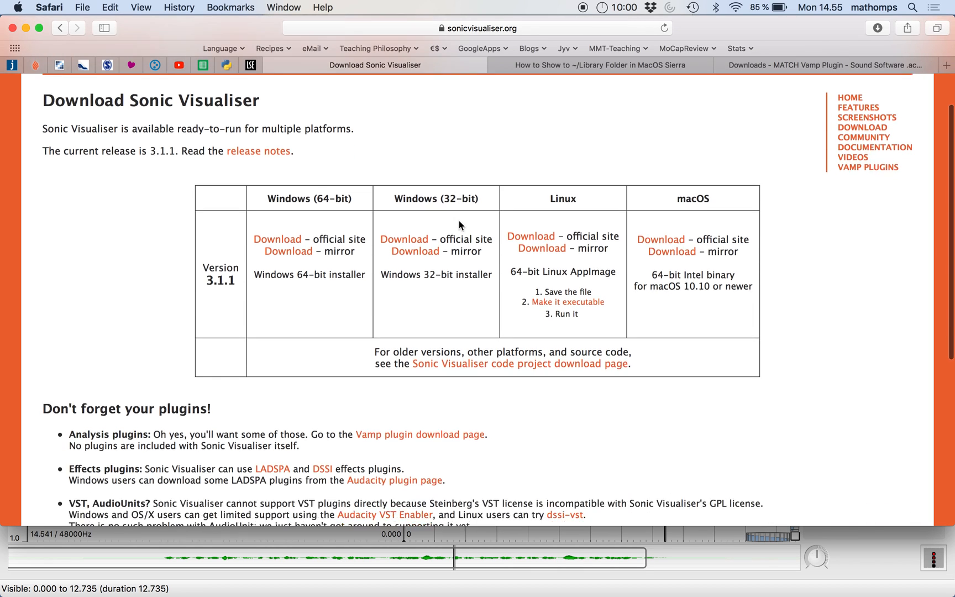
scroll(down, 3)
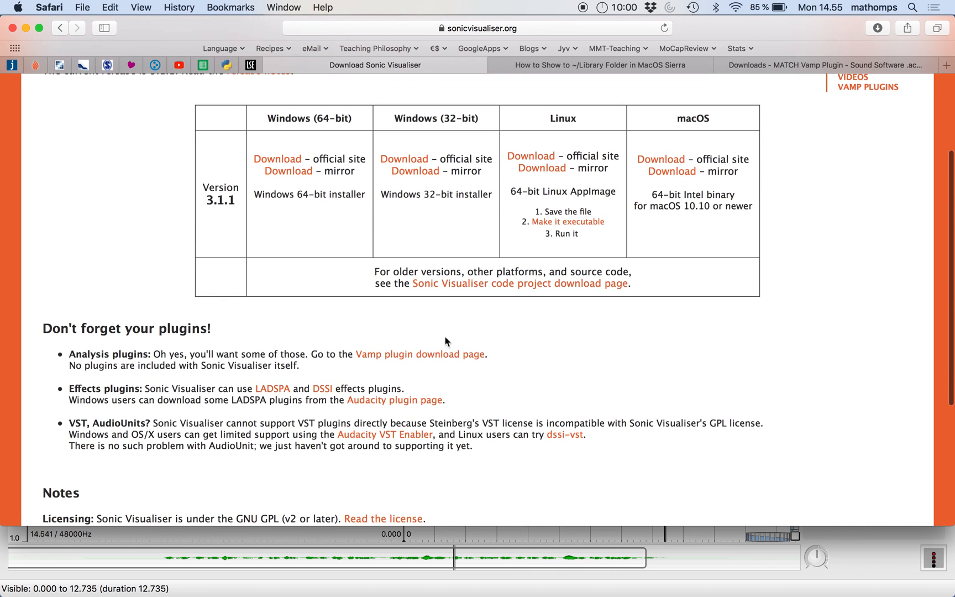
mouse_move(419, 353)
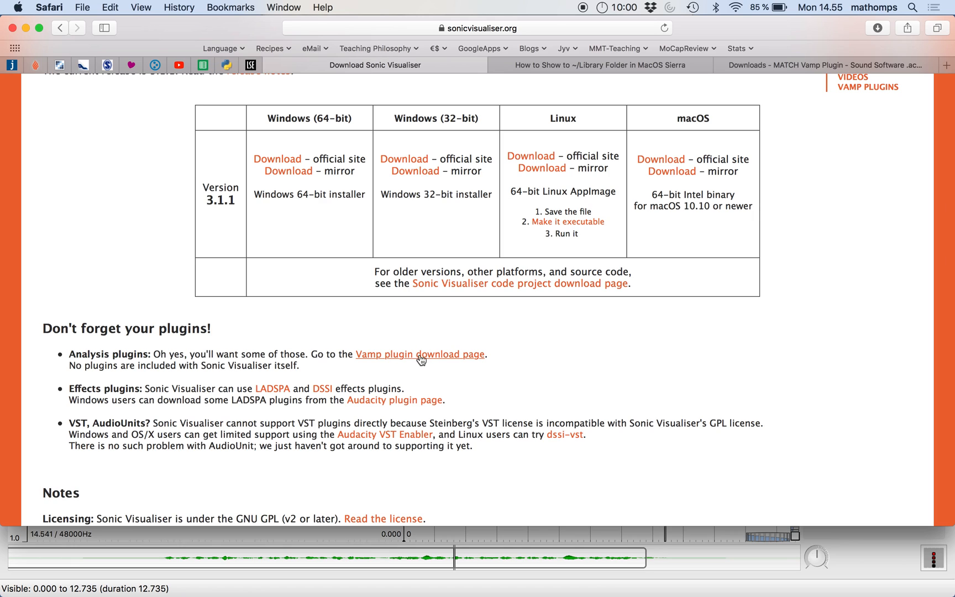
- Open vamp-plugins.org's Mac OS X plugin list and scroll to MATCH Vamp Plugin
click(419, 354)
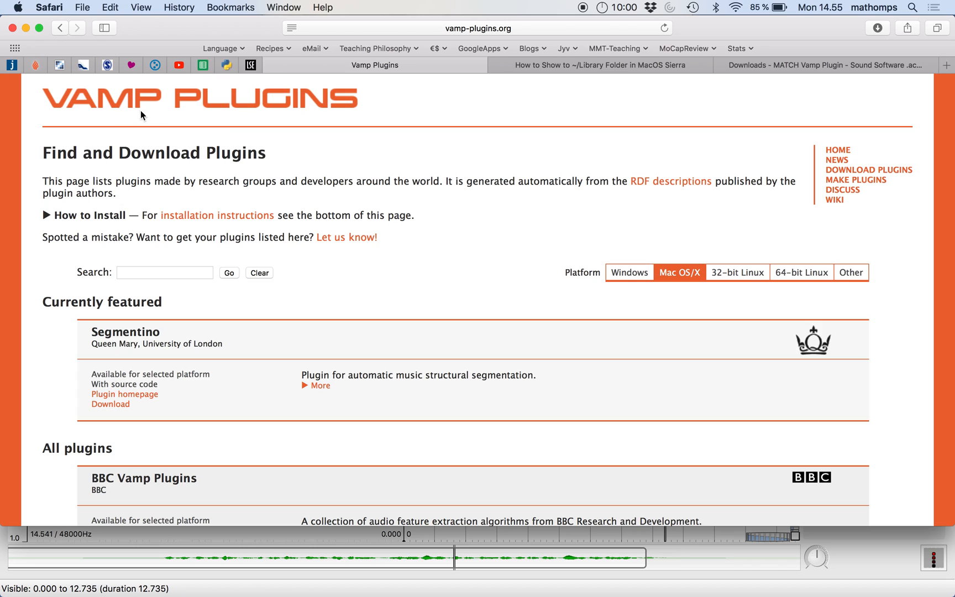
mouse_move(376, 104)
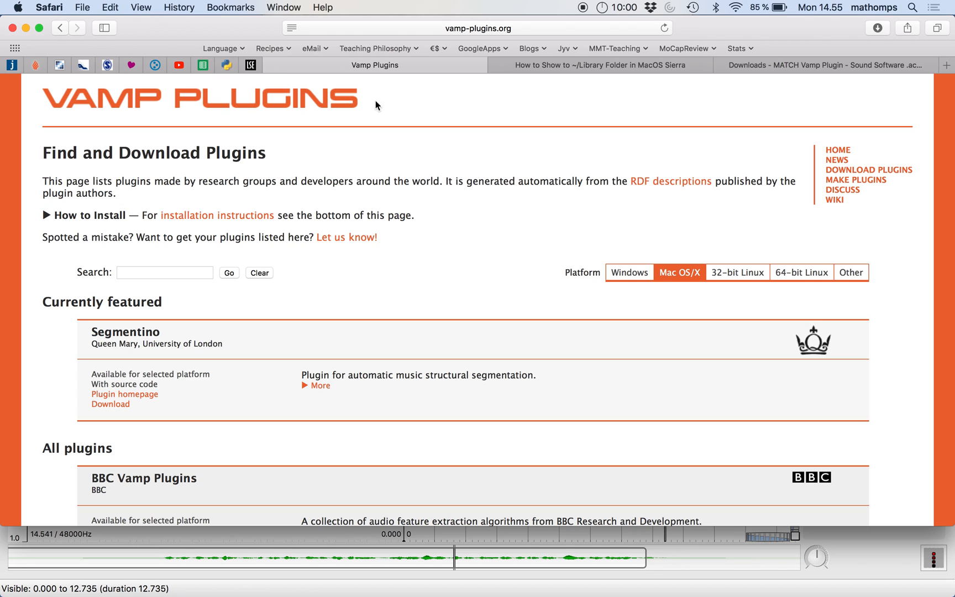
mouse_move(43, 102)
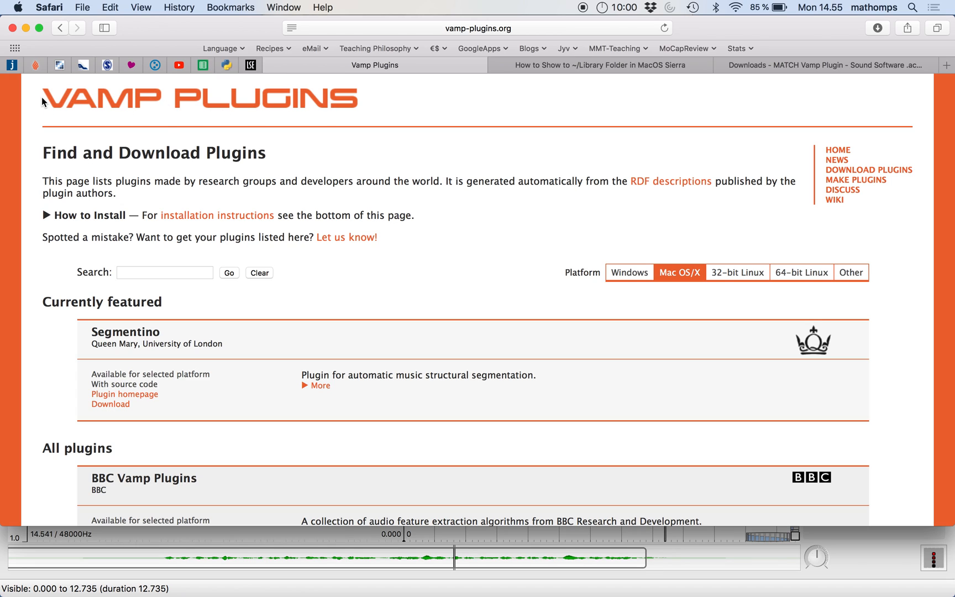
mouse_move(449, 107)
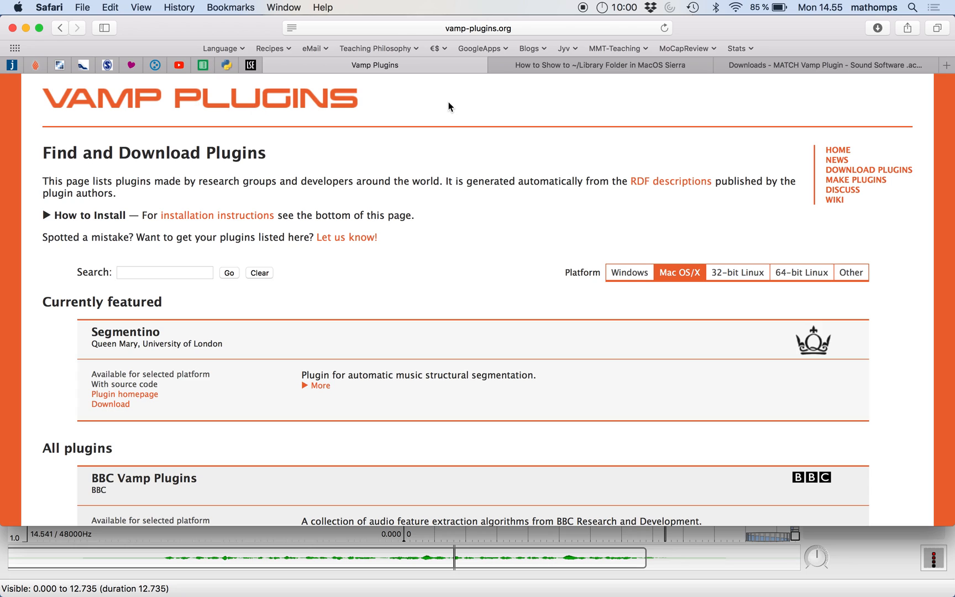
mouse_move(418, 114)
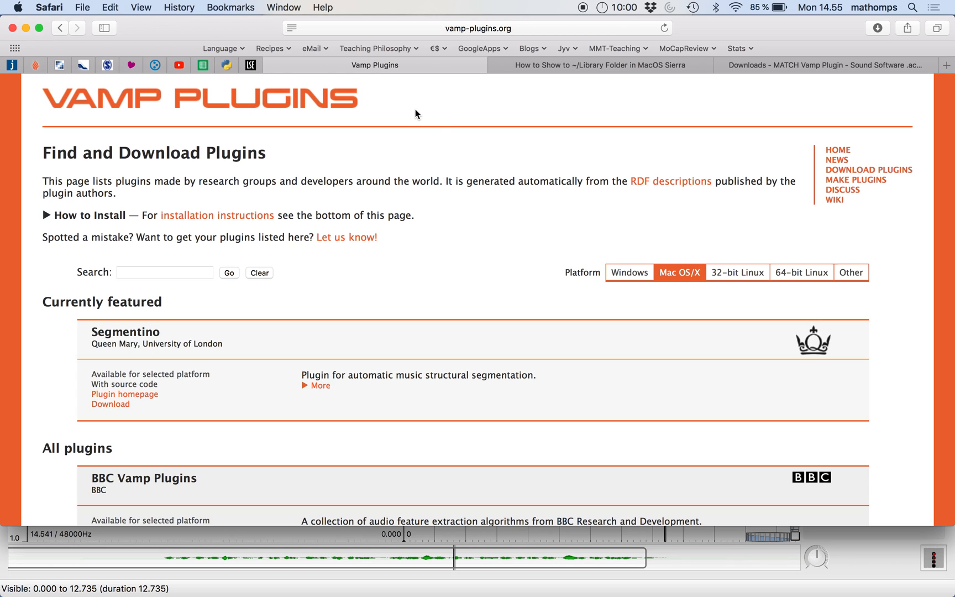
mouse_move(465, 258)
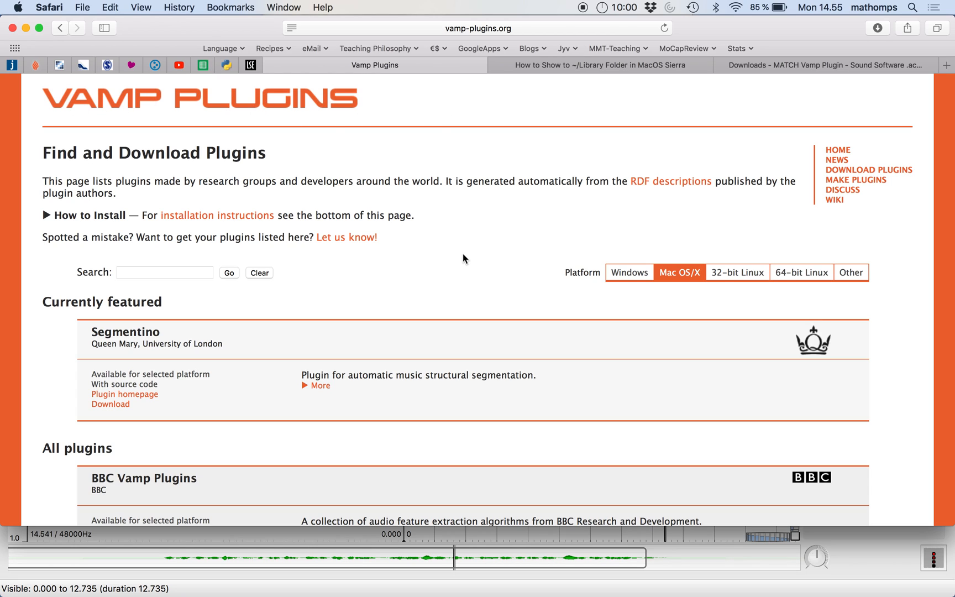
scroll(down, 3)
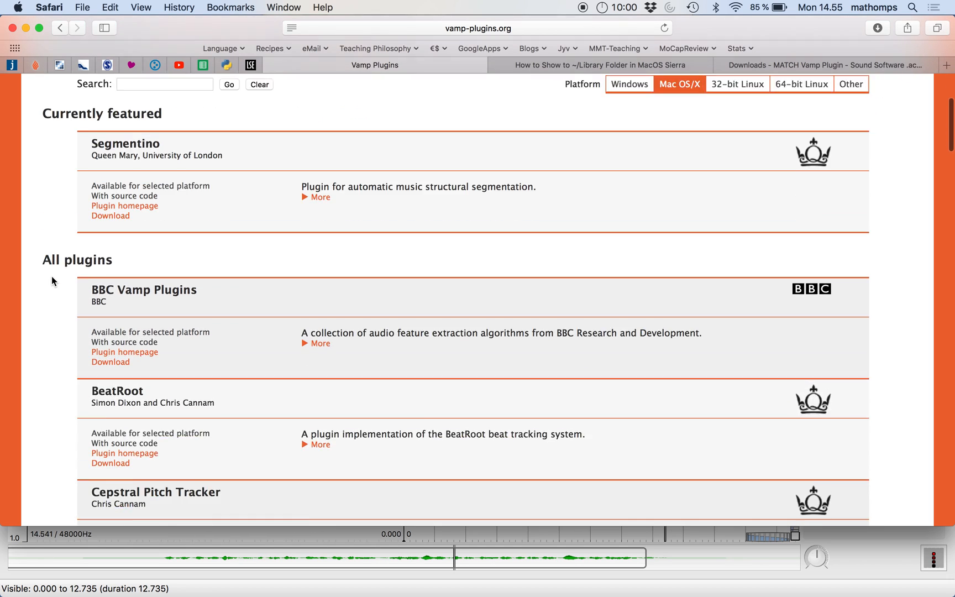
scroll(down, 3)
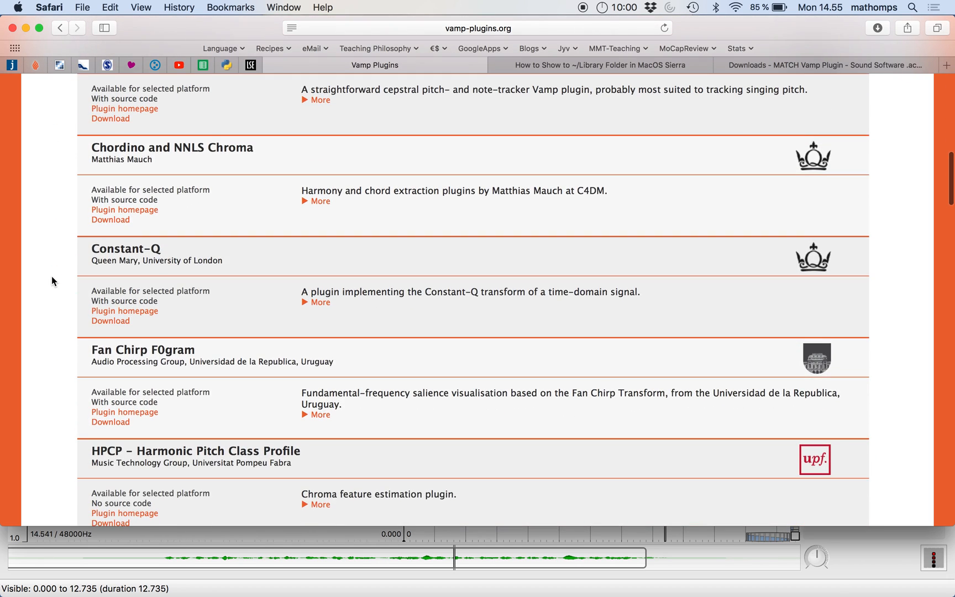
scroll(down, 3)
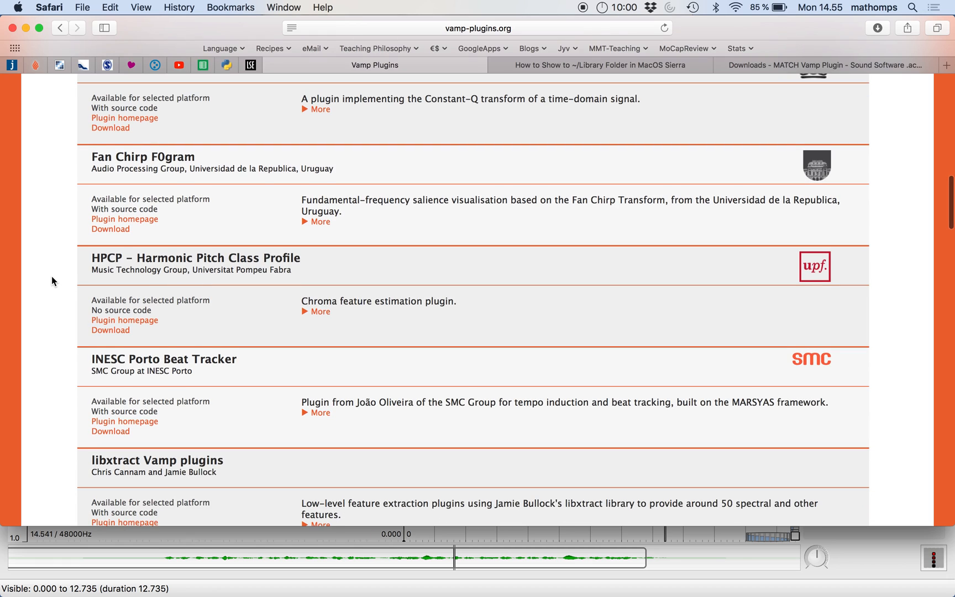
scroll(down, 3)
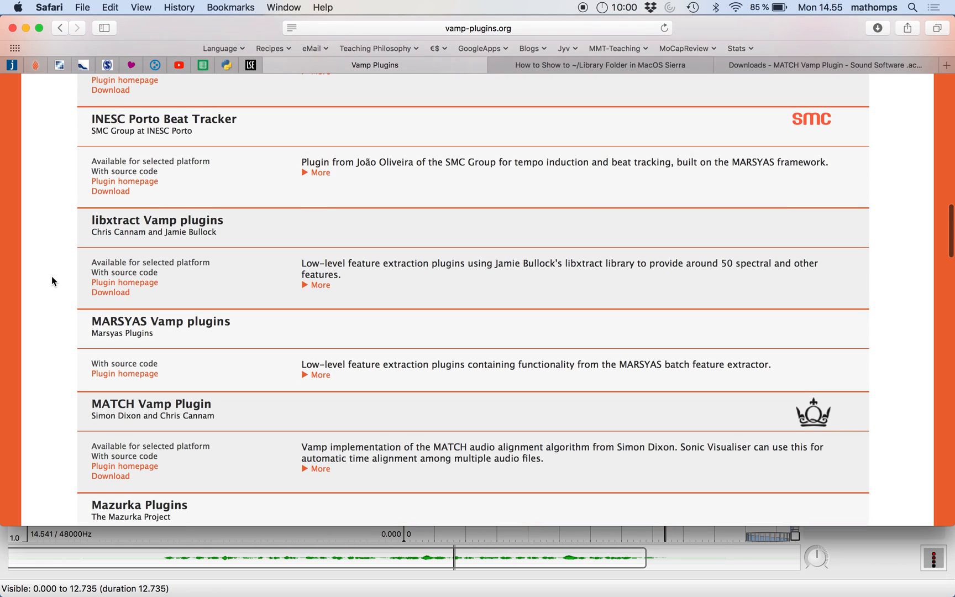
scroll(down, 3)
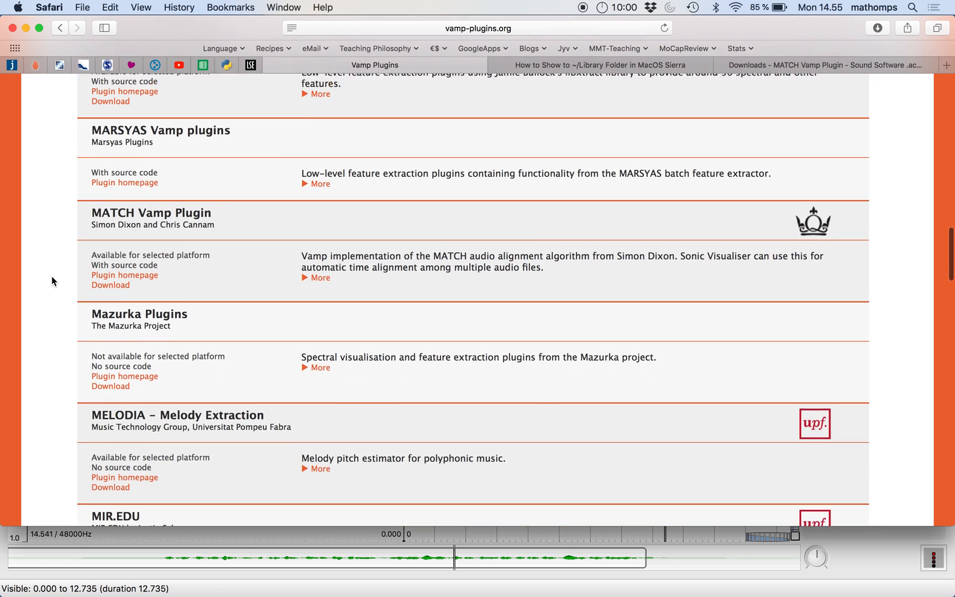
scroll(down, 3)
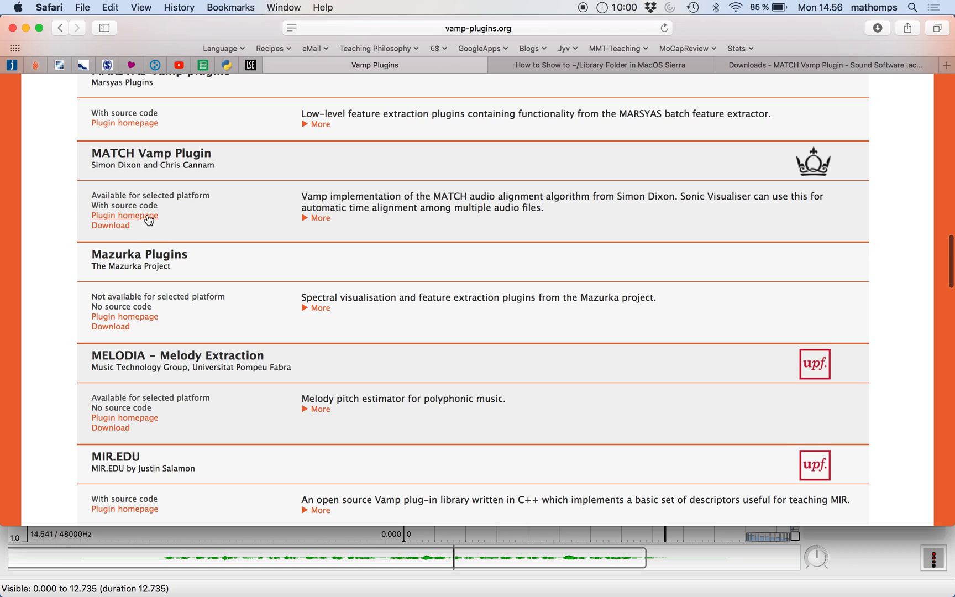
mouse_move(120, 227)
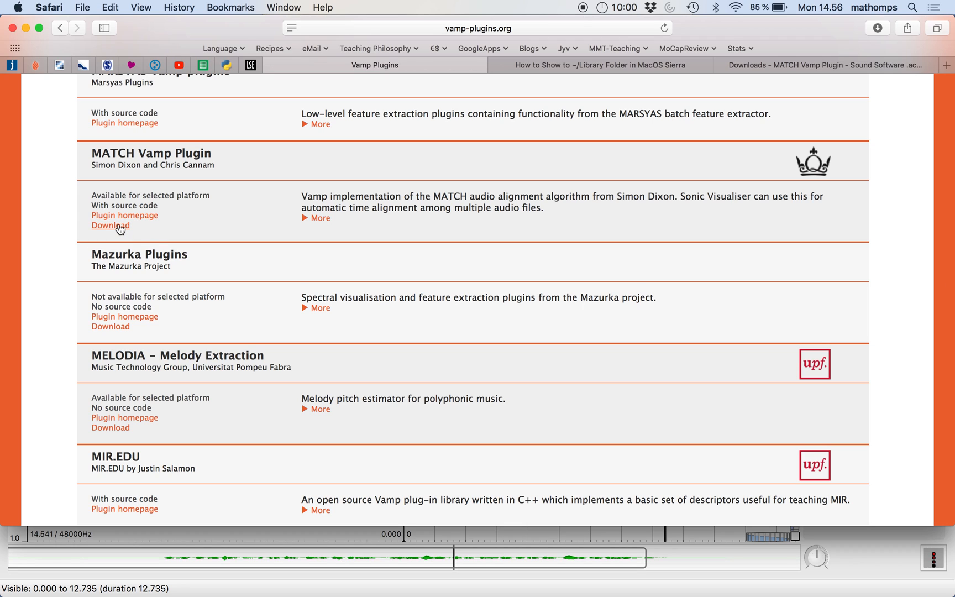
- Download match-vamp-plugin-osx-v1.0.tar.bz2 from the MATCH downloads page
click(110, 225)
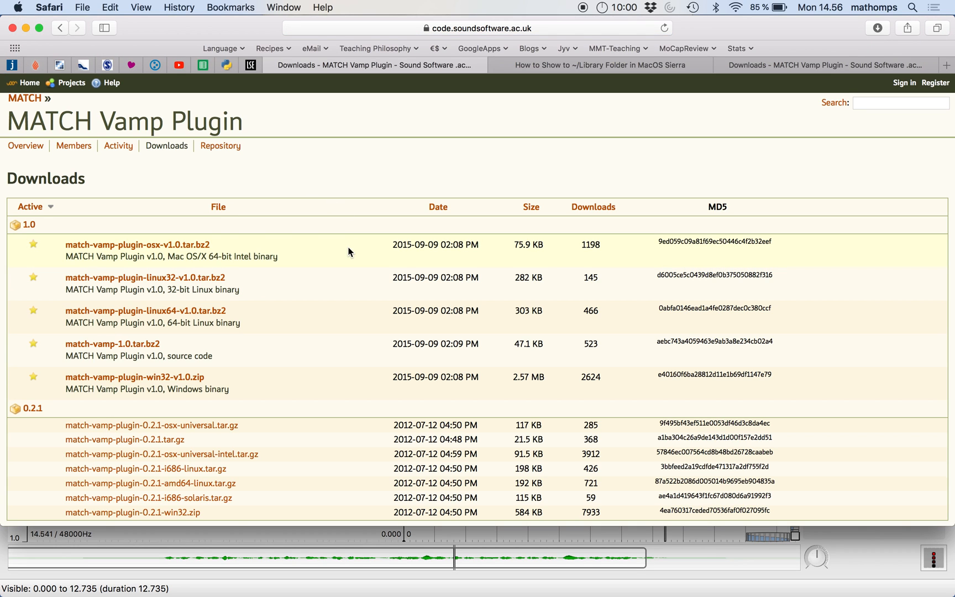
mouse_move(177, 254)
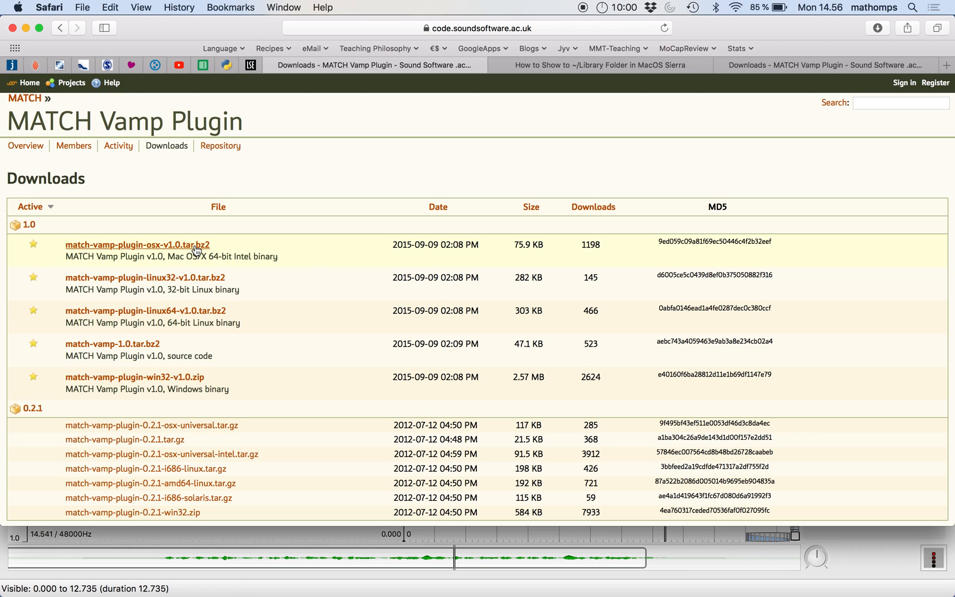
click(137, 245)
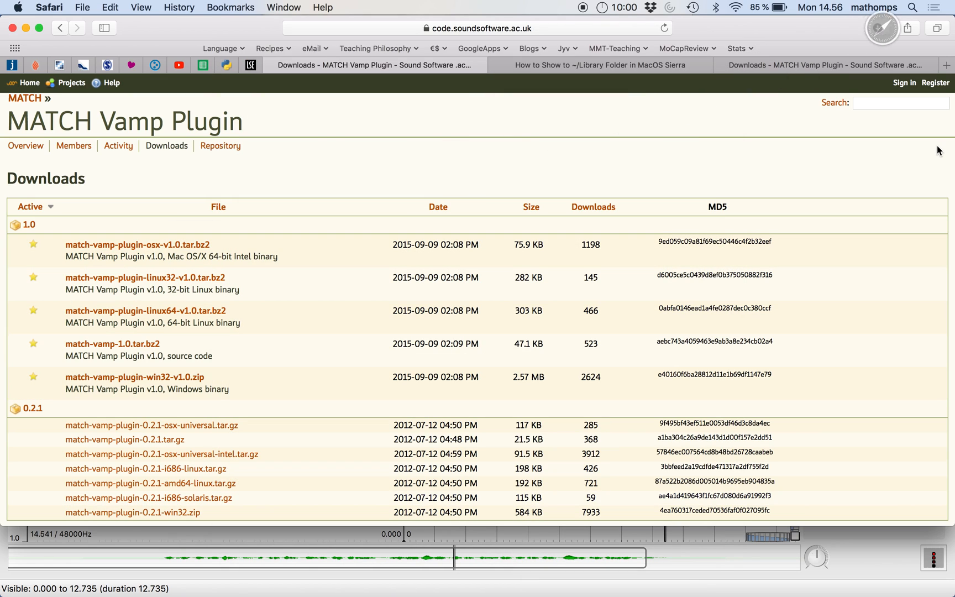
click(877, 28)
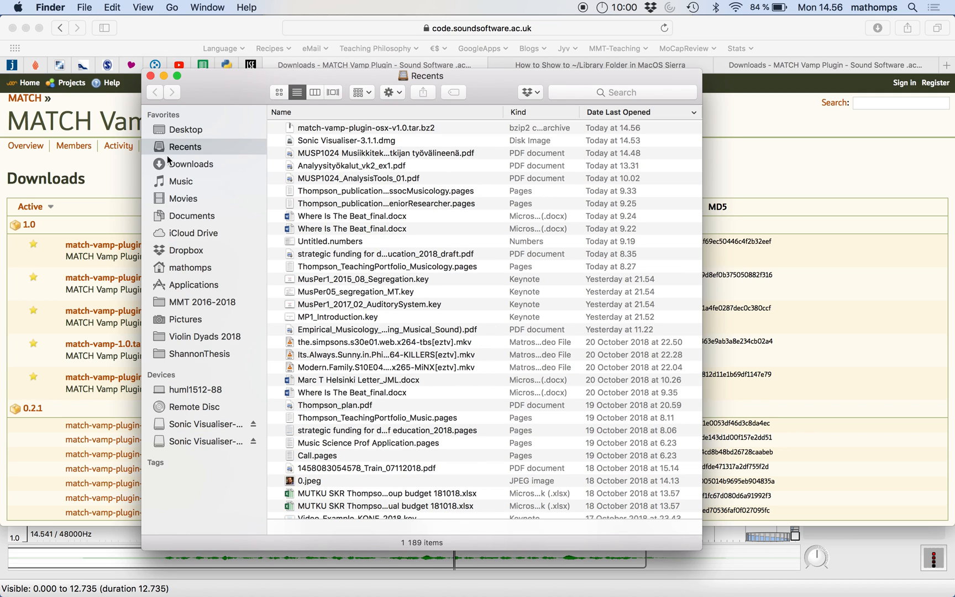
- Open the match-vamp-osx-v1.0 folder from the Desktop in Finder
click(186, 130)
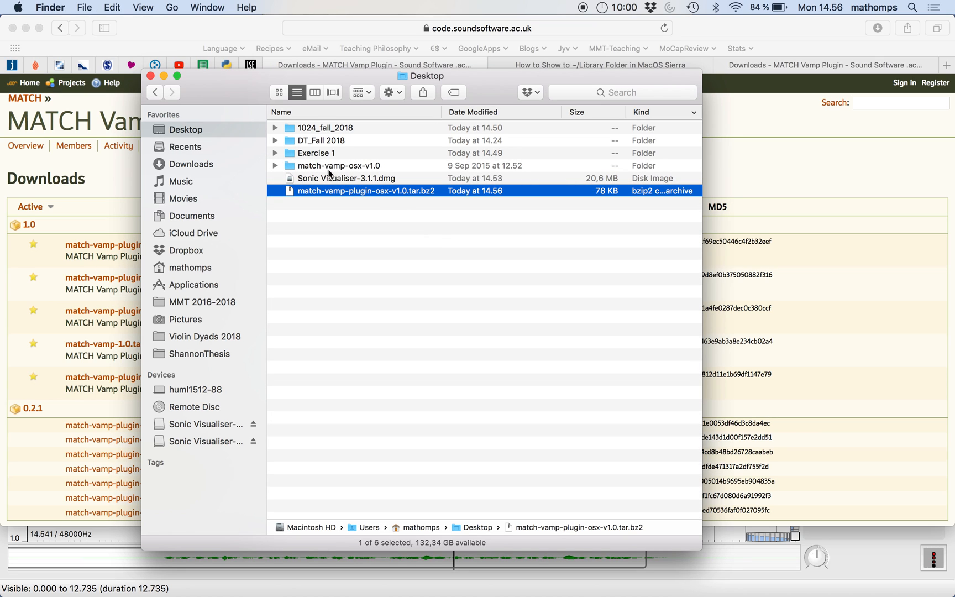
double_click(339, 165)
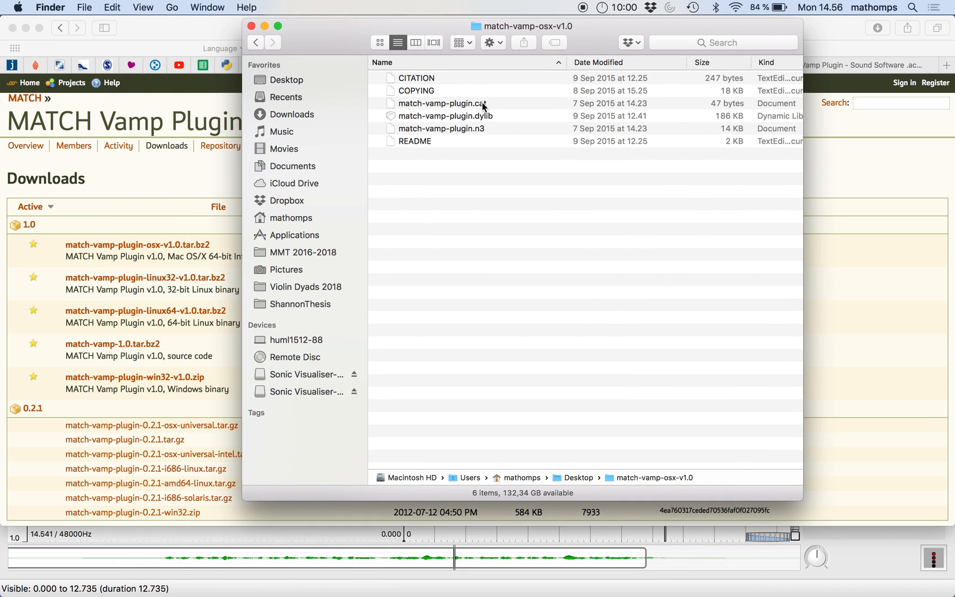
- Select match-vamp-plugin.cat, .dylib and .n3 together in the folder
click(444, 129)
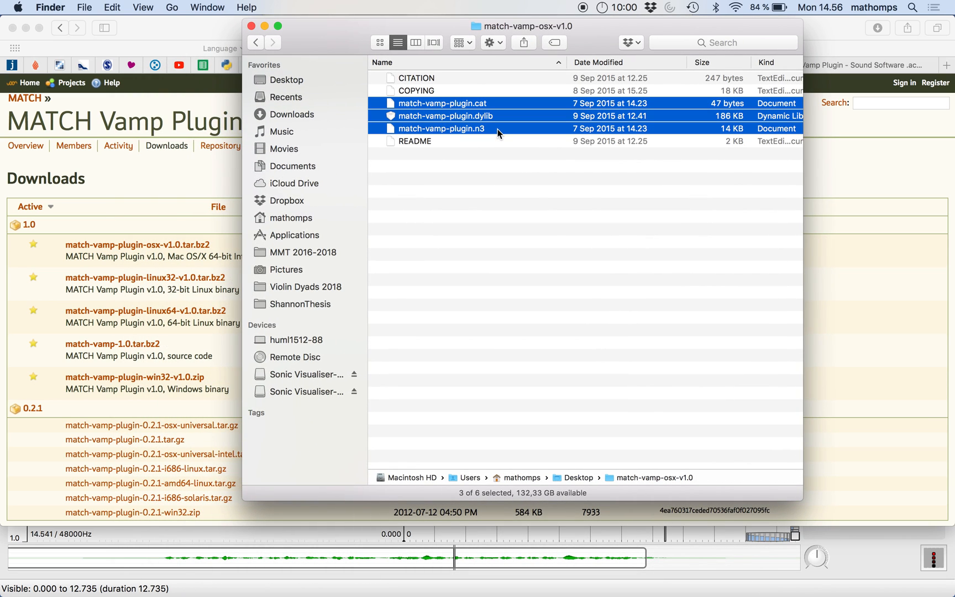
mouse_move(504, 107)
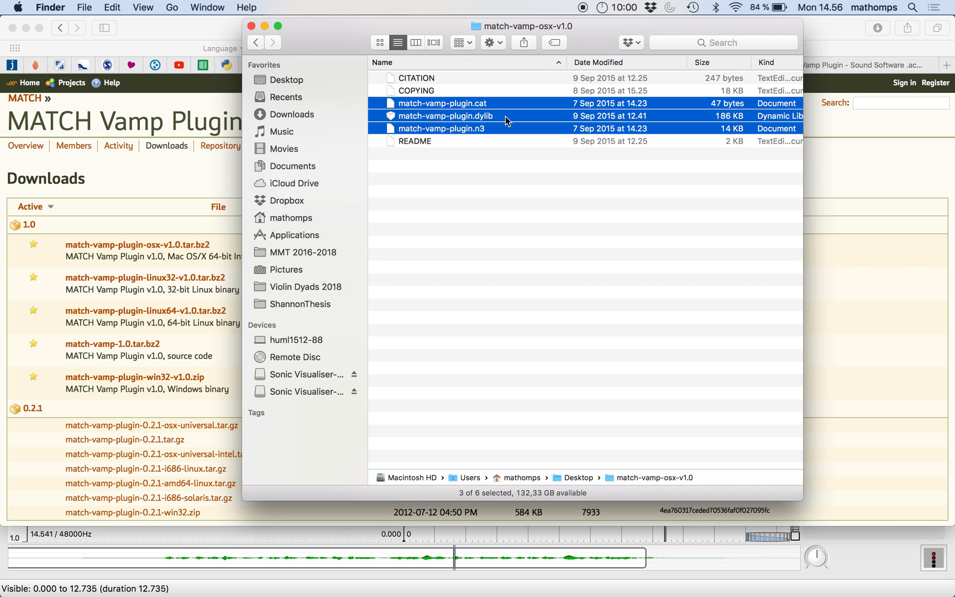
mouse_move(481, 124)
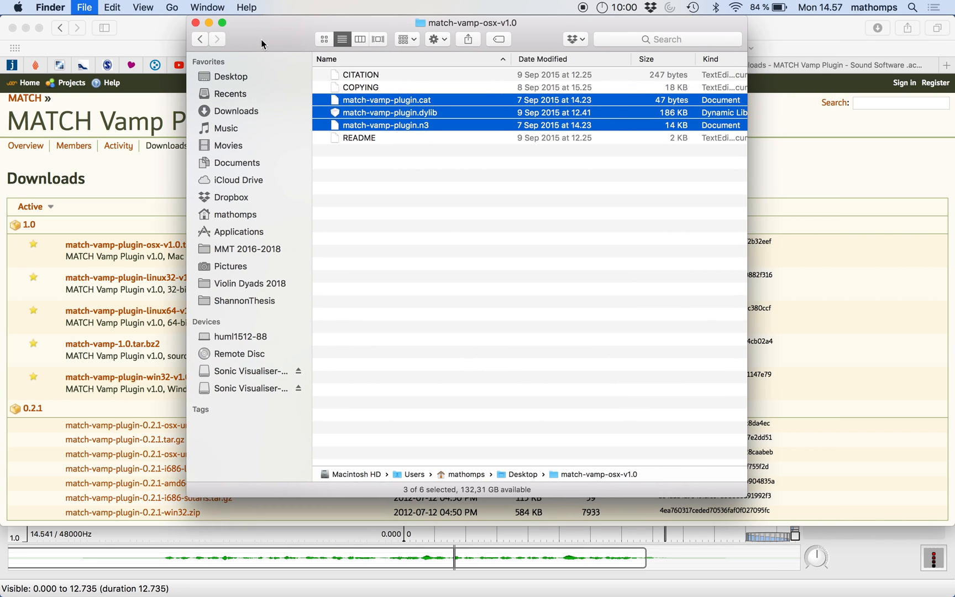
- In a new Finder tab, go to ~/Library through the Go to the Folder prompt
click(230, 109)
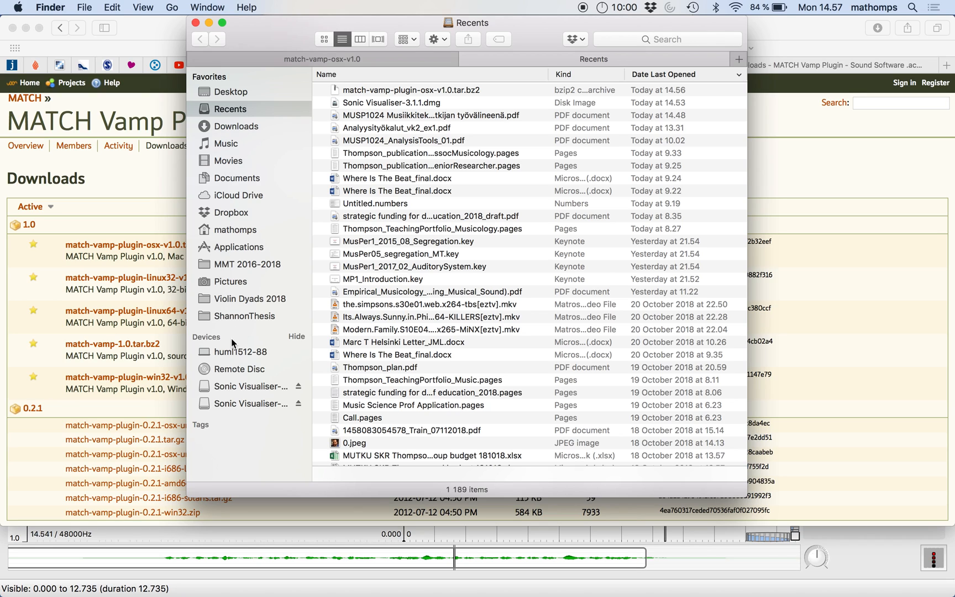
mouse_move(246, 214)
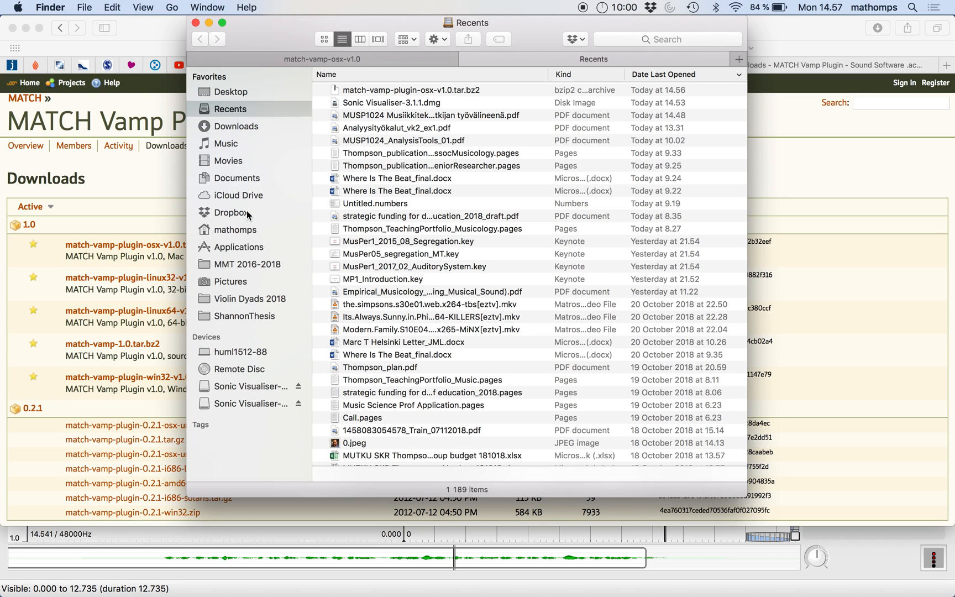
click(235, 229)
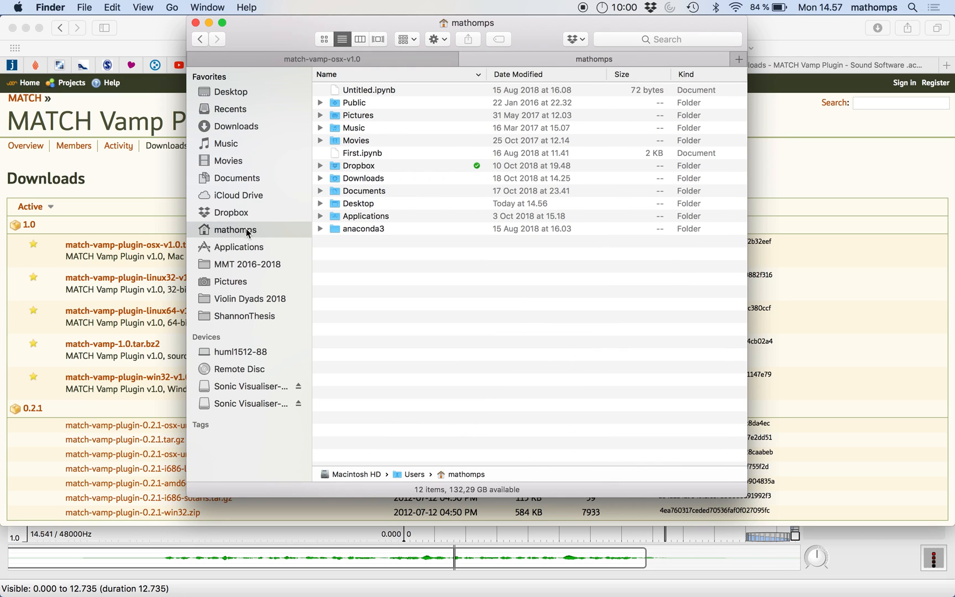
mouse_move(378, 180)
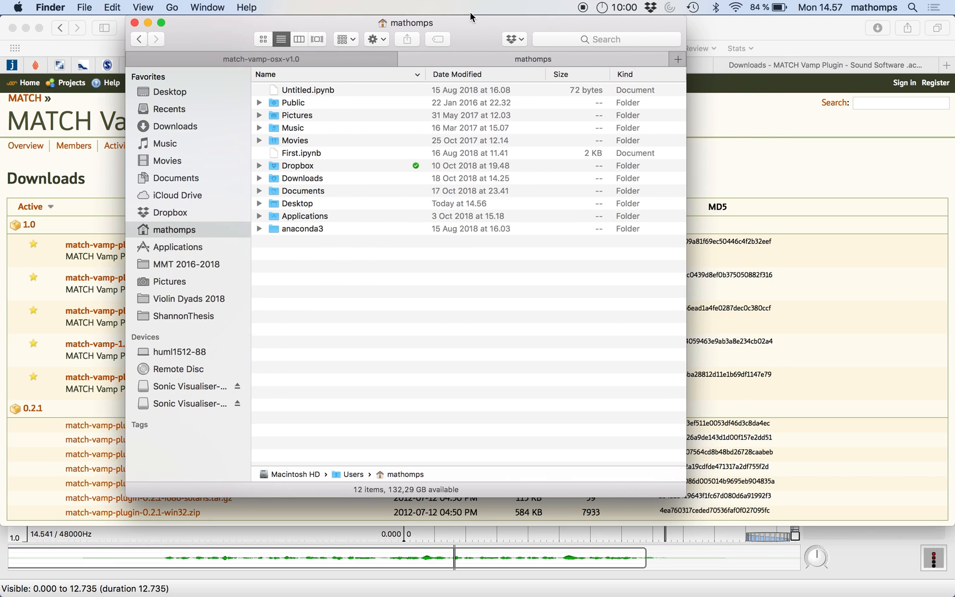
mouse_move(350, 177)
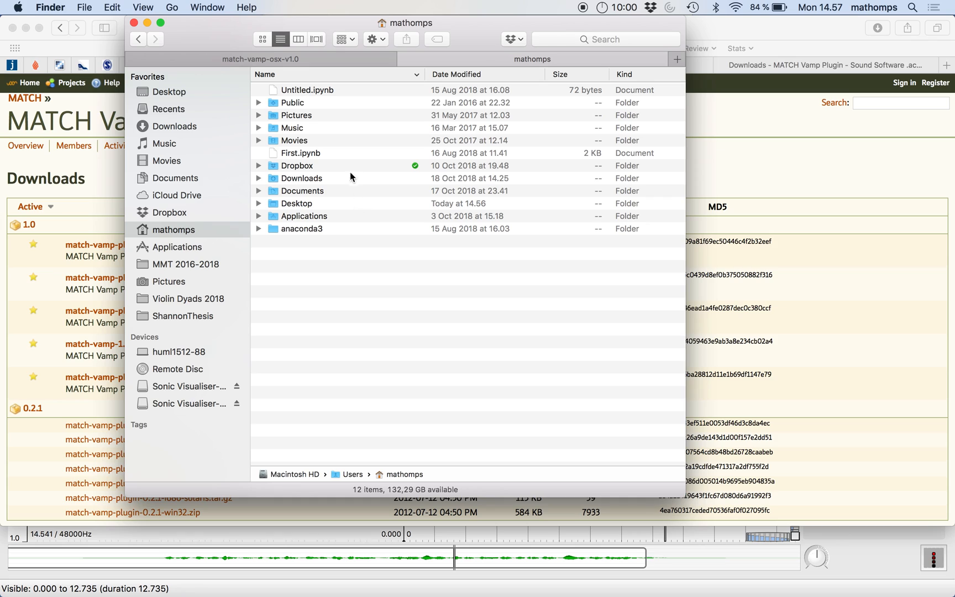
mouse_move(346, 275)
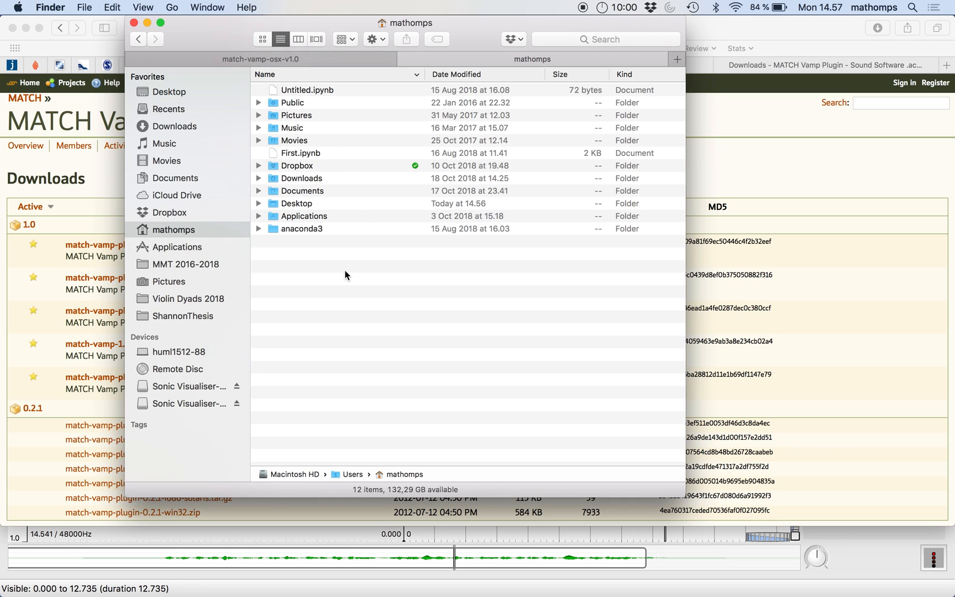
mouse_move(192, 51)
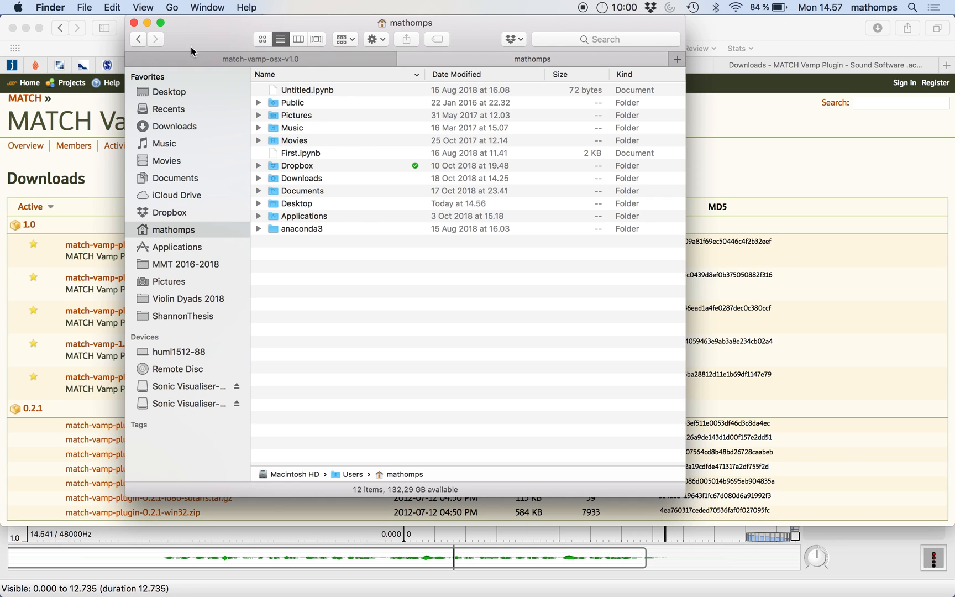
mouse_move(45, 8)
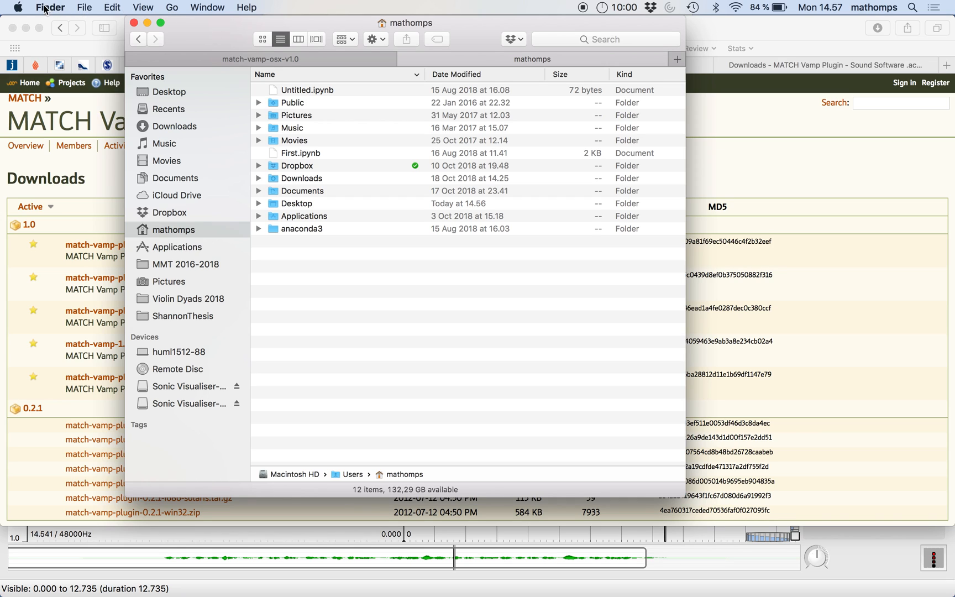
click(173, 7)
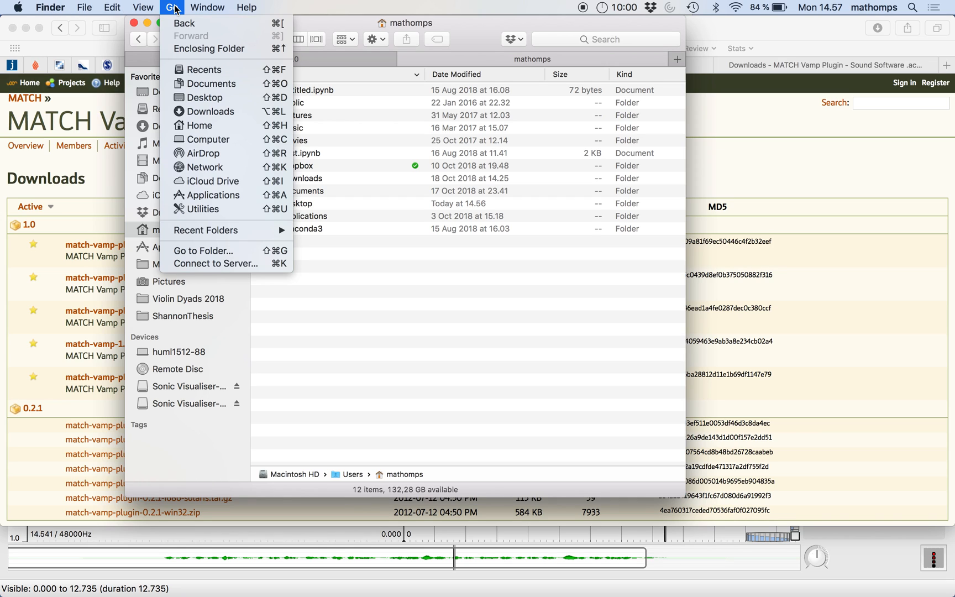
mouse_move(214, 195)
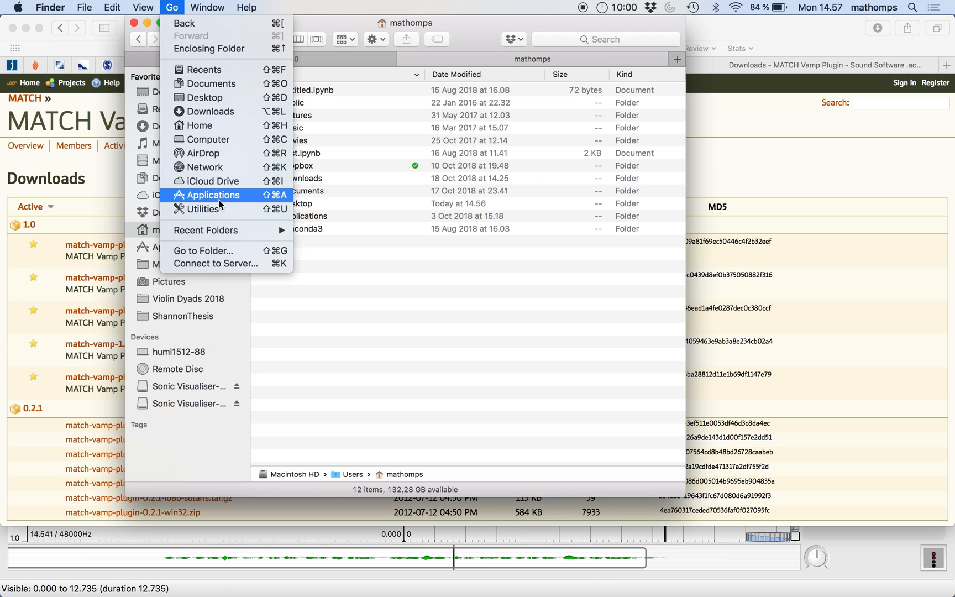
mouse_move(251, 254)
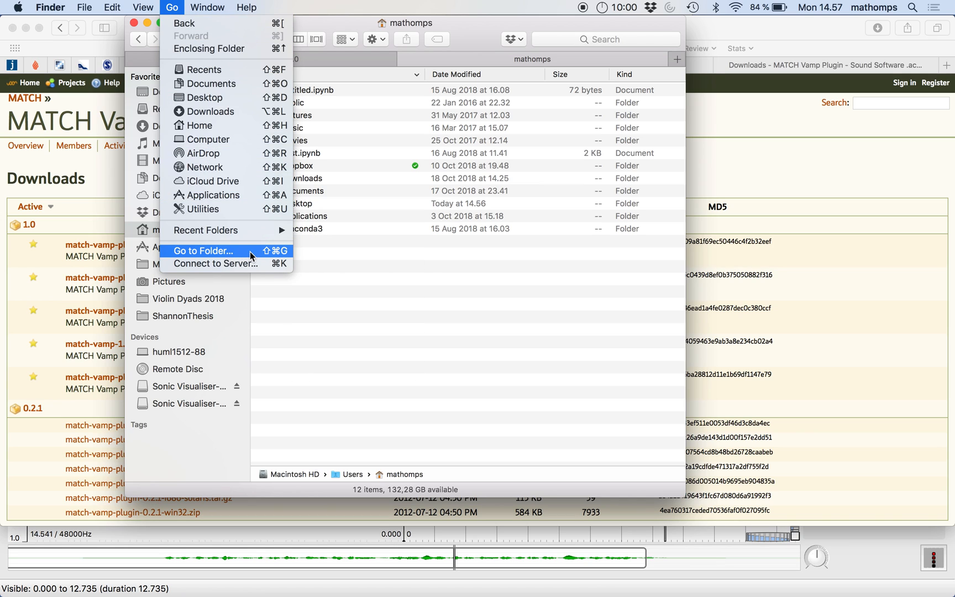
click(204, 251)
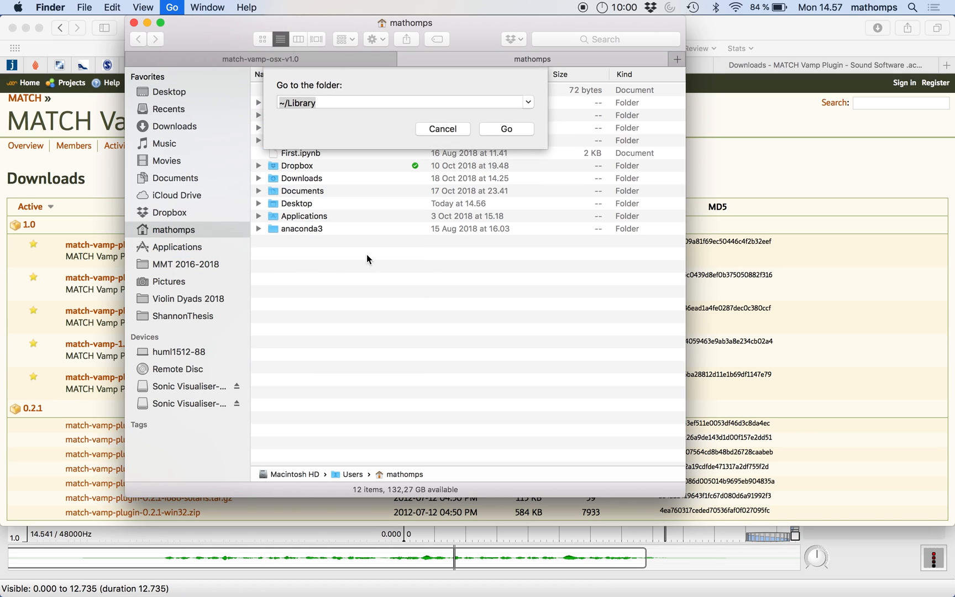
click(402, 103)
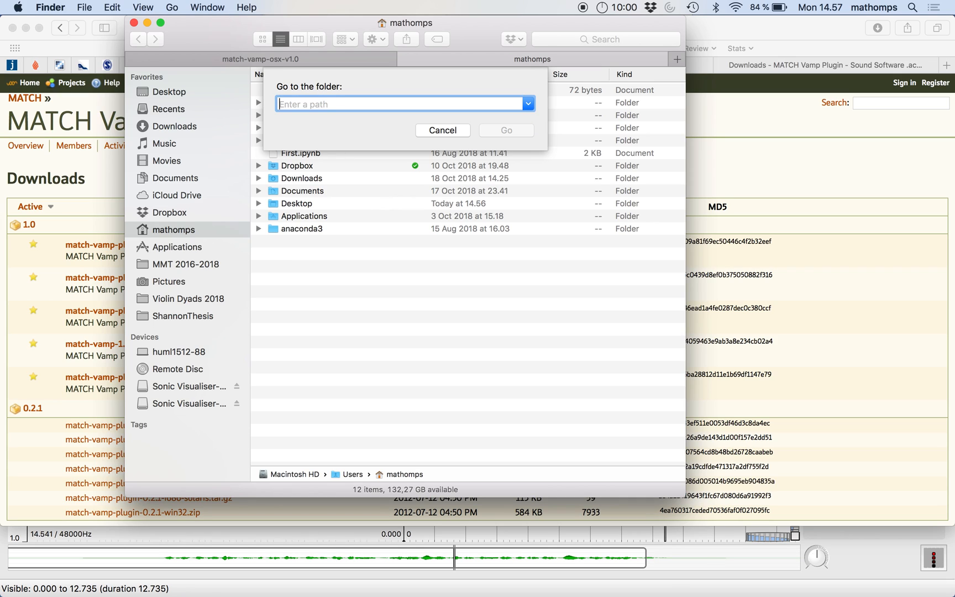
text(~)
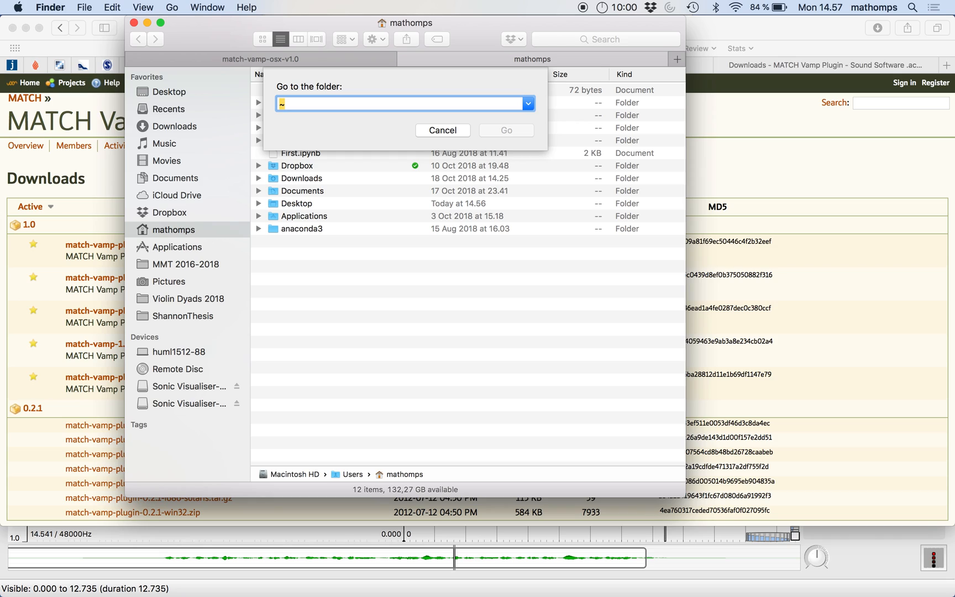
text(/)
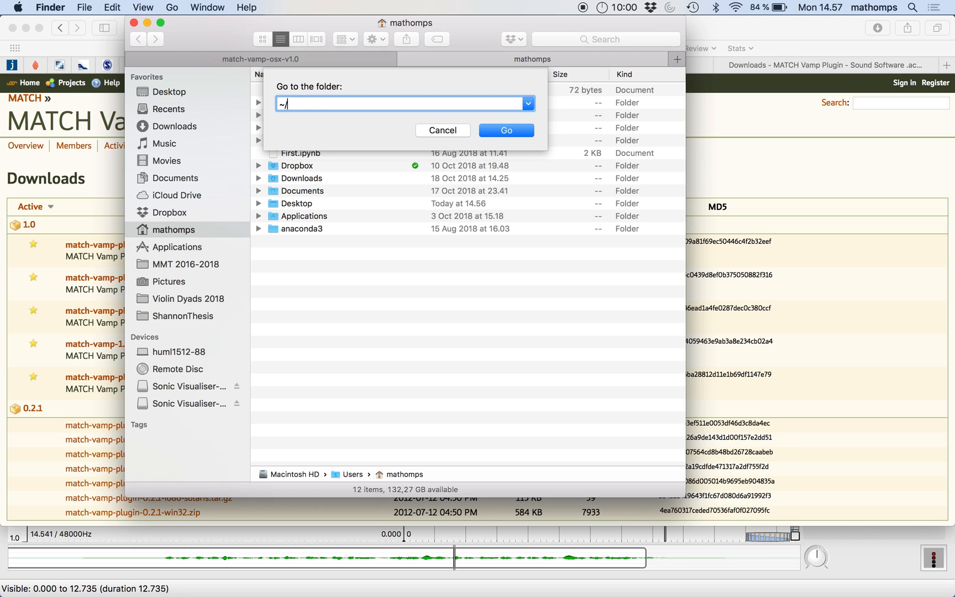
text(Library)
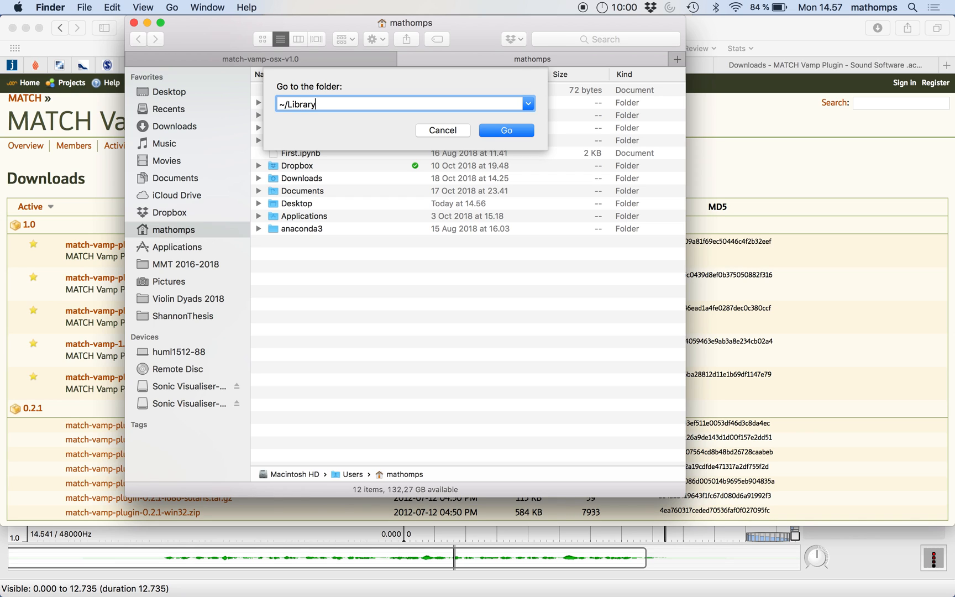
click(505, 130)
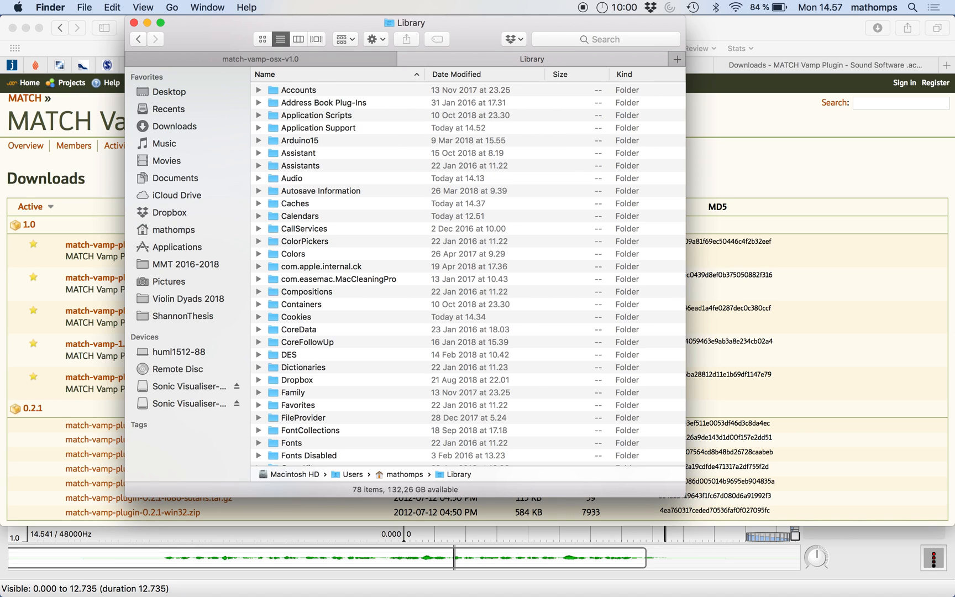
- Switch Finder to column view and go into Library > Audio > Plug-Ins
scroll(down, 3)
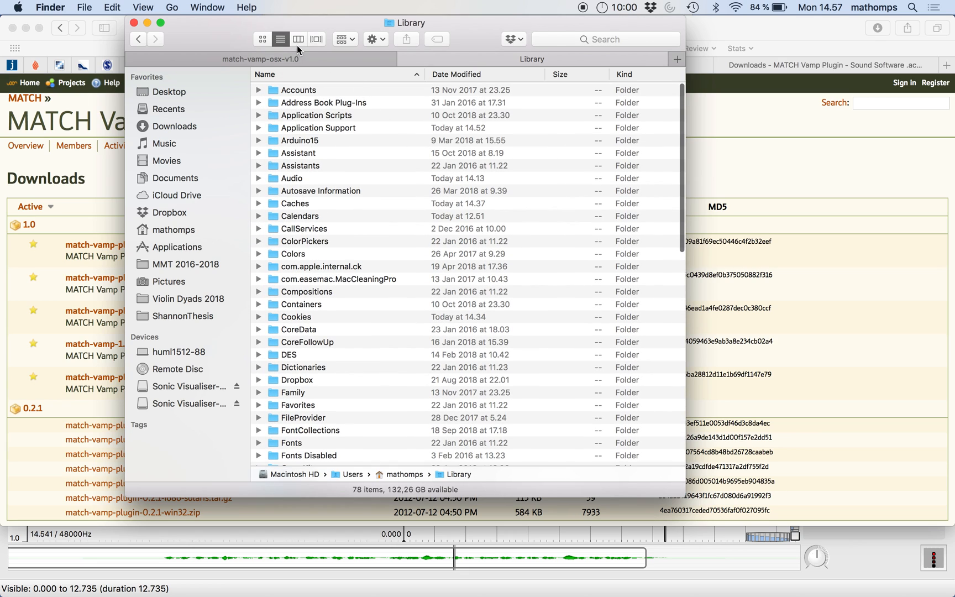
click(298, 39)
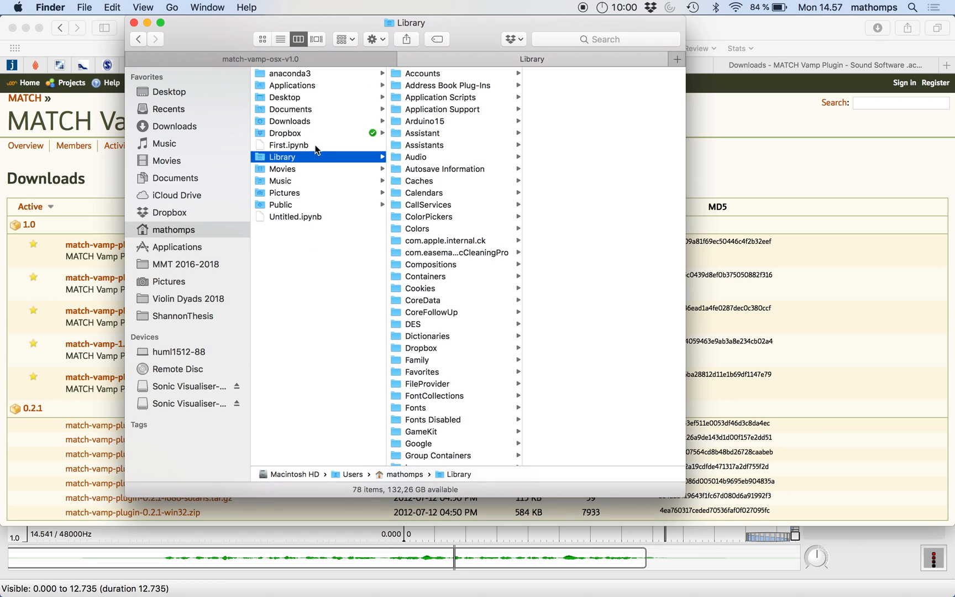
mouse_move(298, 177)
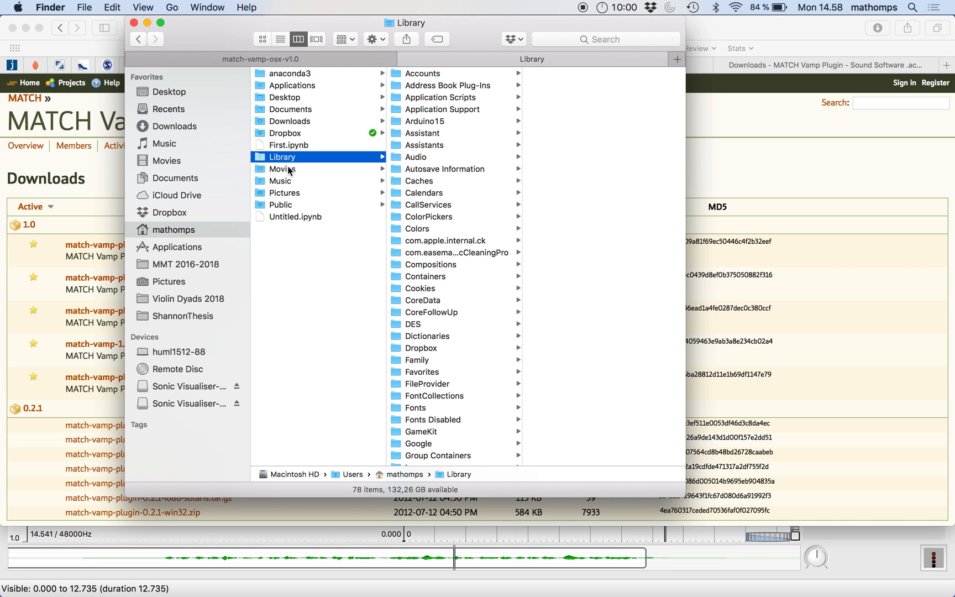
mouse_move(466, 239)
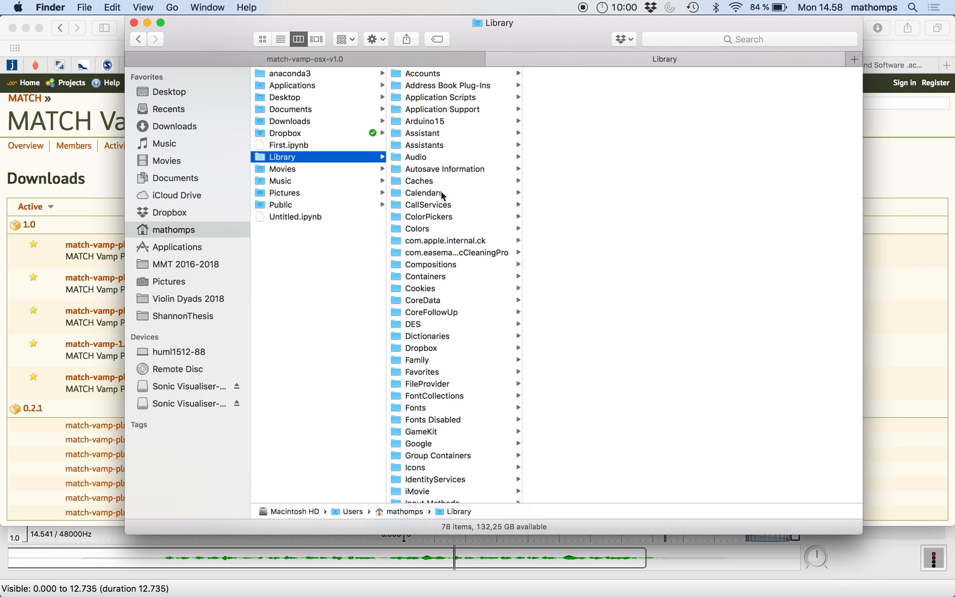
mouse_move(418, 162)
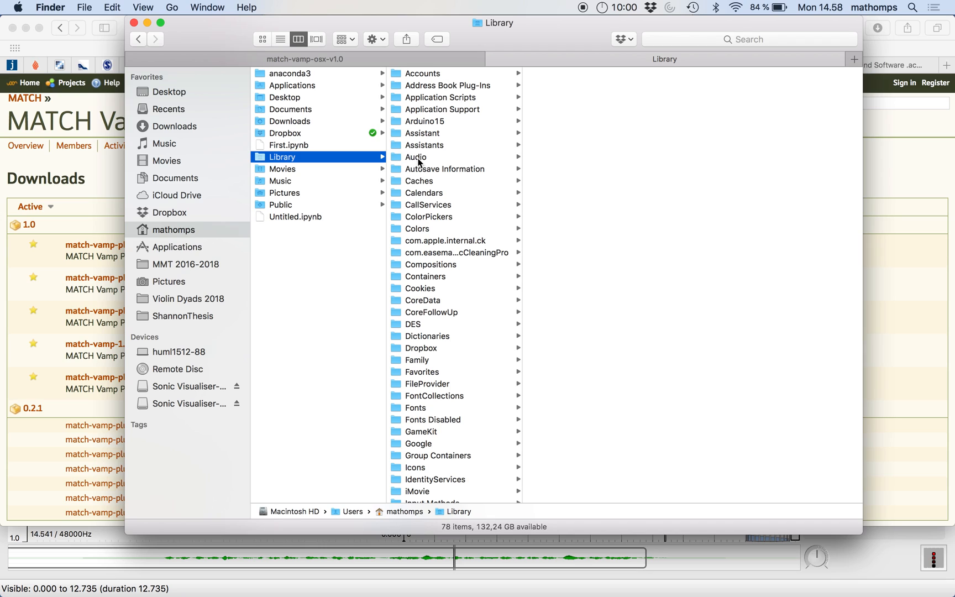
click(418, 157)
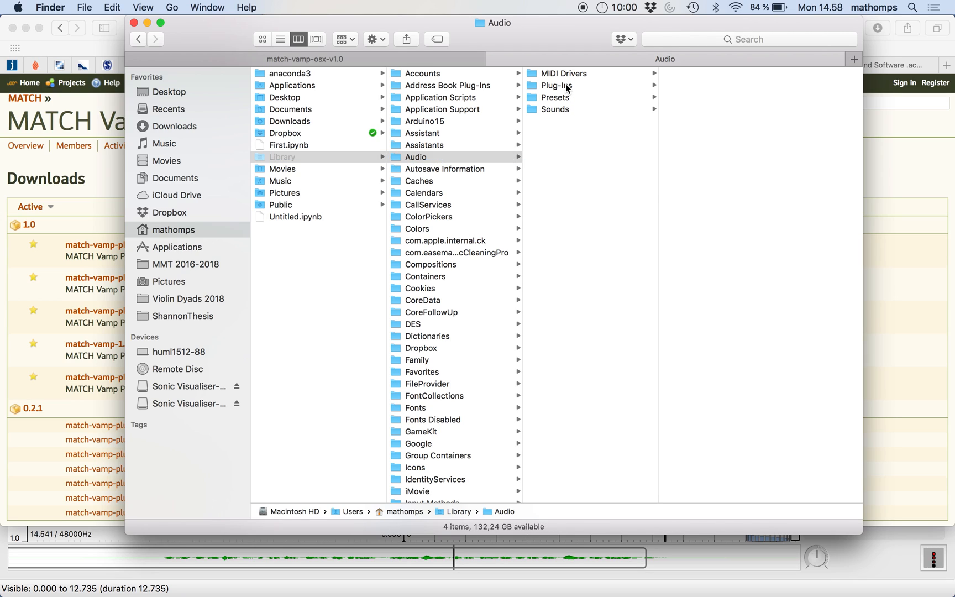
click(556, 85)
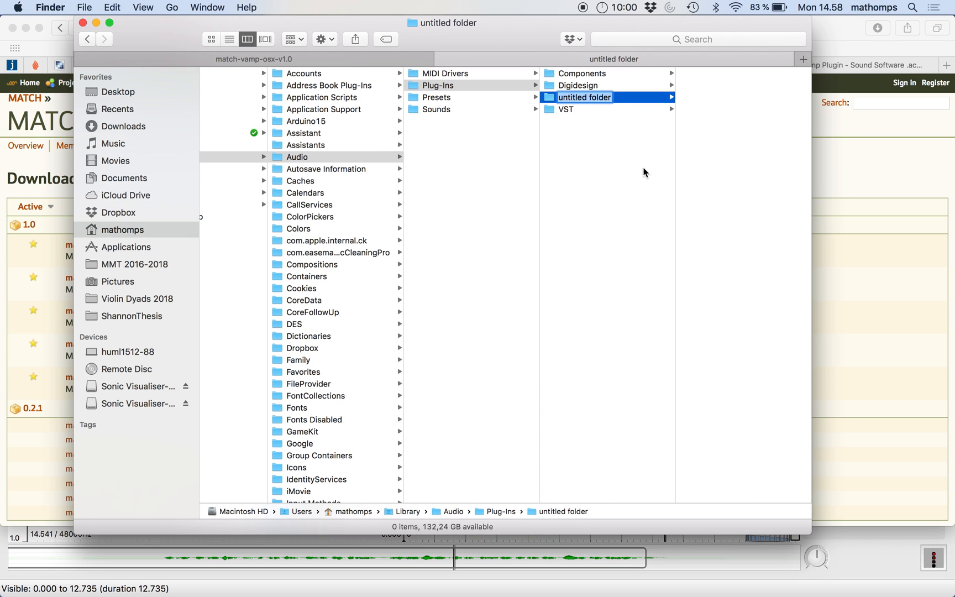
- Name the new Plug-Ins subfolder 'Vamp', then switch to Sonic Visualiser
text(Vamp)
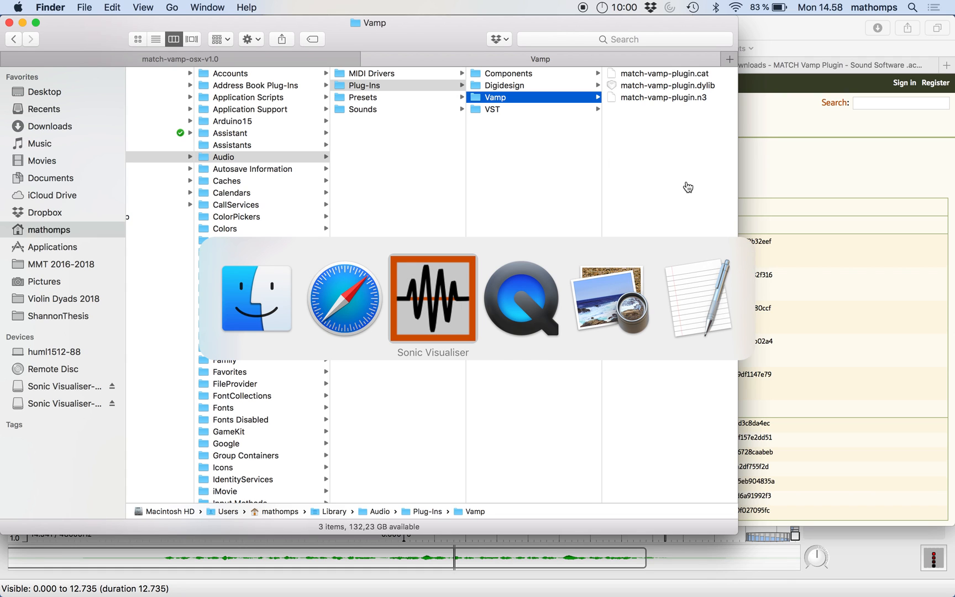
click(432, 297)
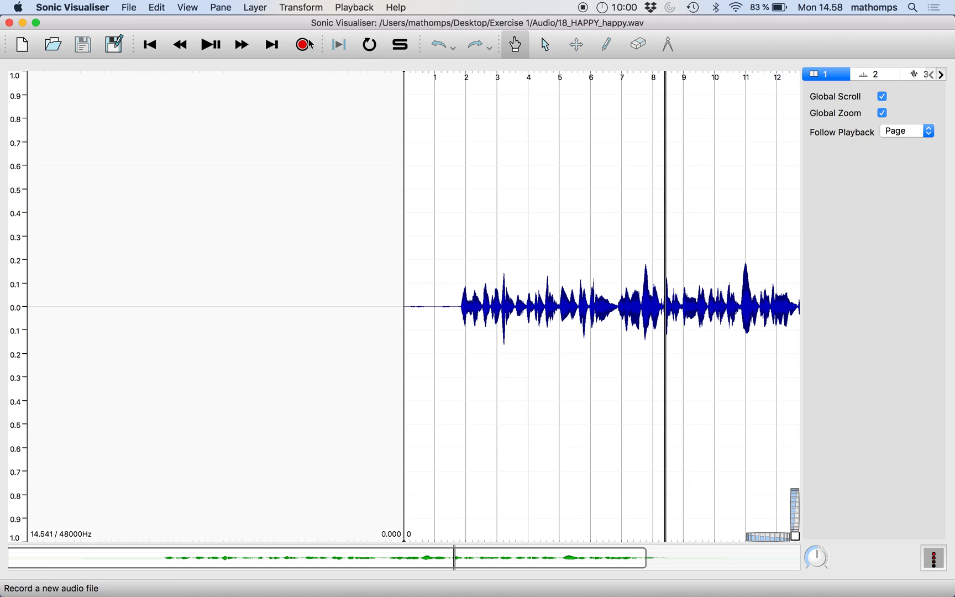
- Reopen 18_HAPPY_happy.wav from recent files and check Transform for Match Performance Aligner
click(300, 6)
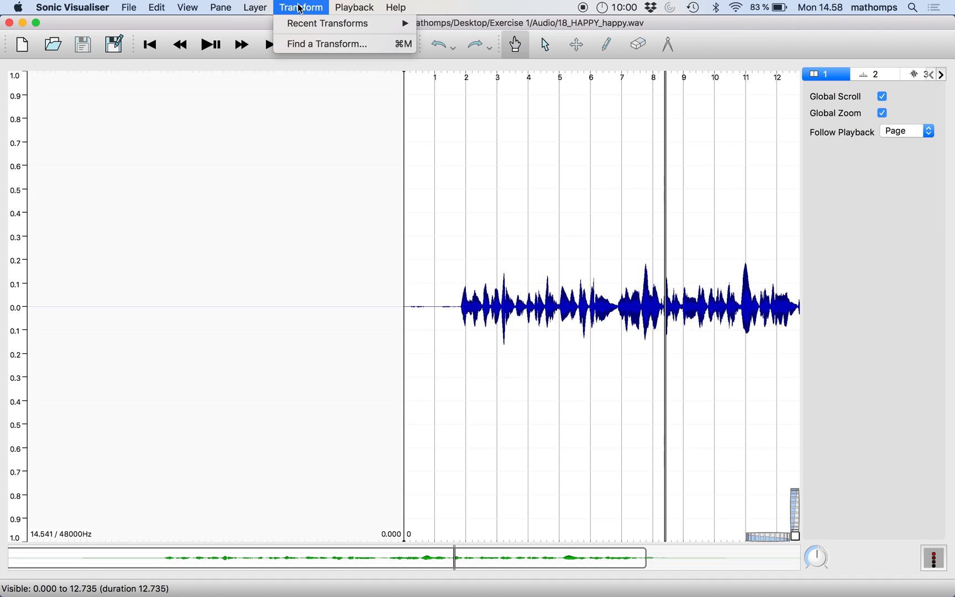
mouse_move(327, 43)
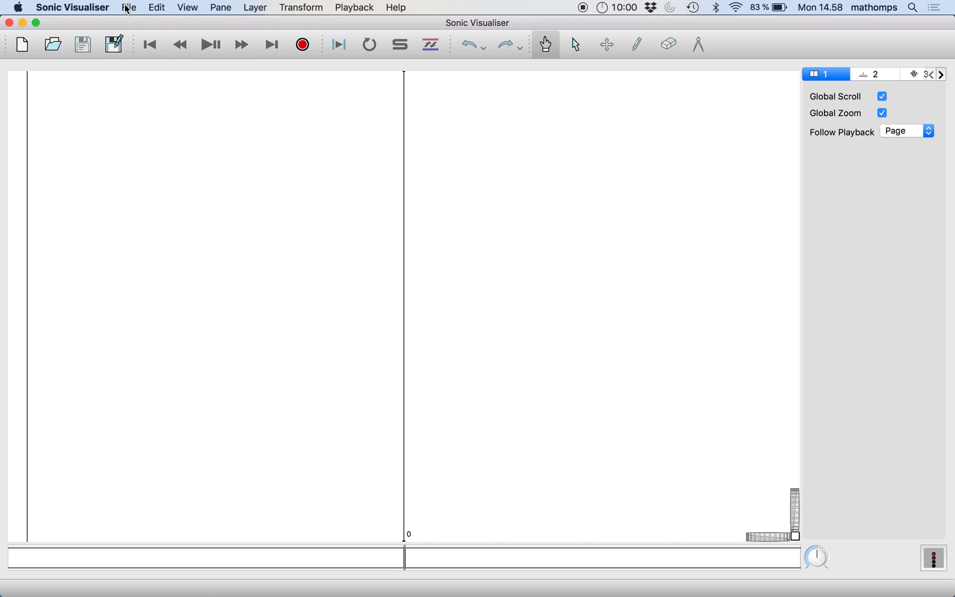
click(128, 6)
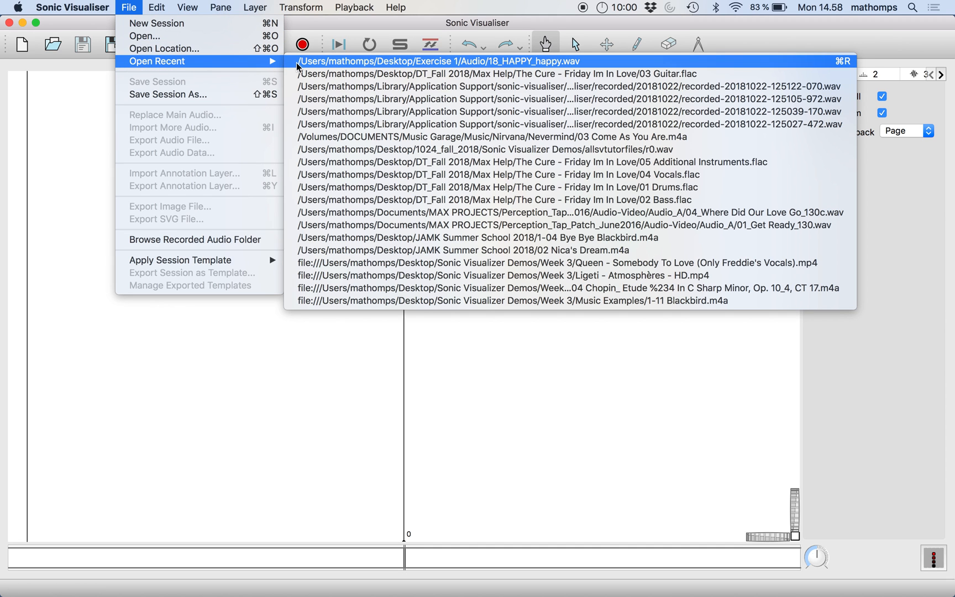
click(444, 60)
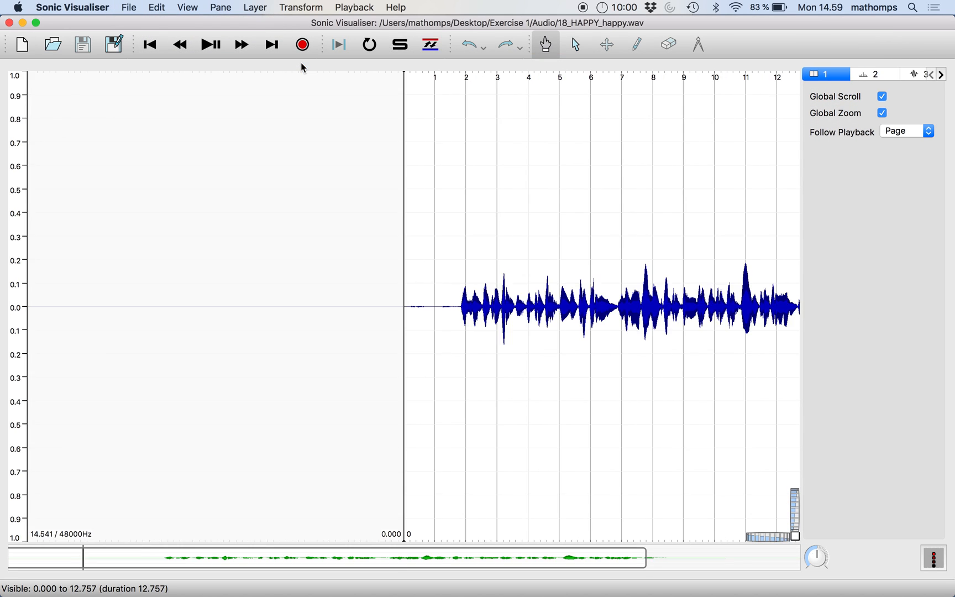
click(353, 7)
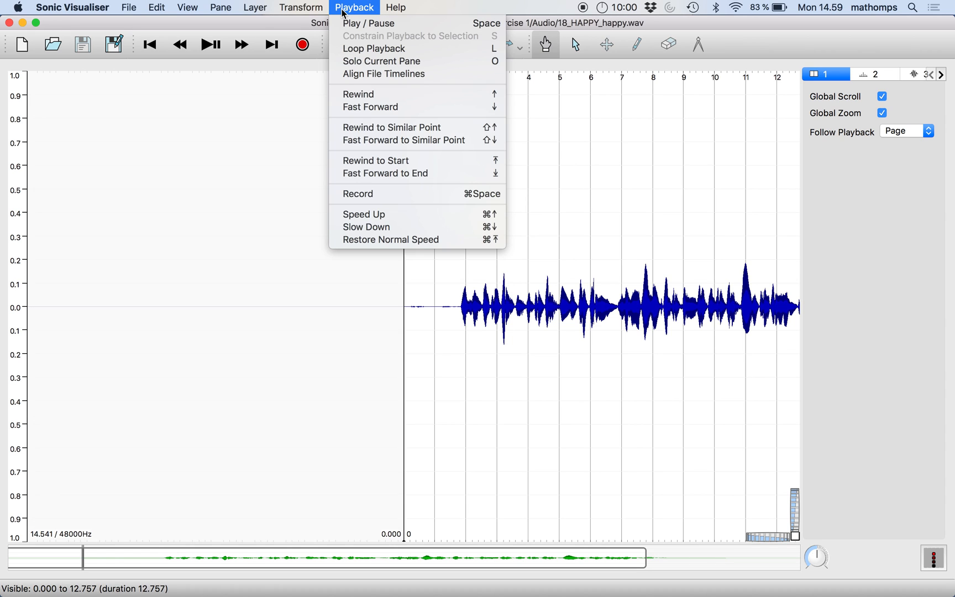
click(300, 7)
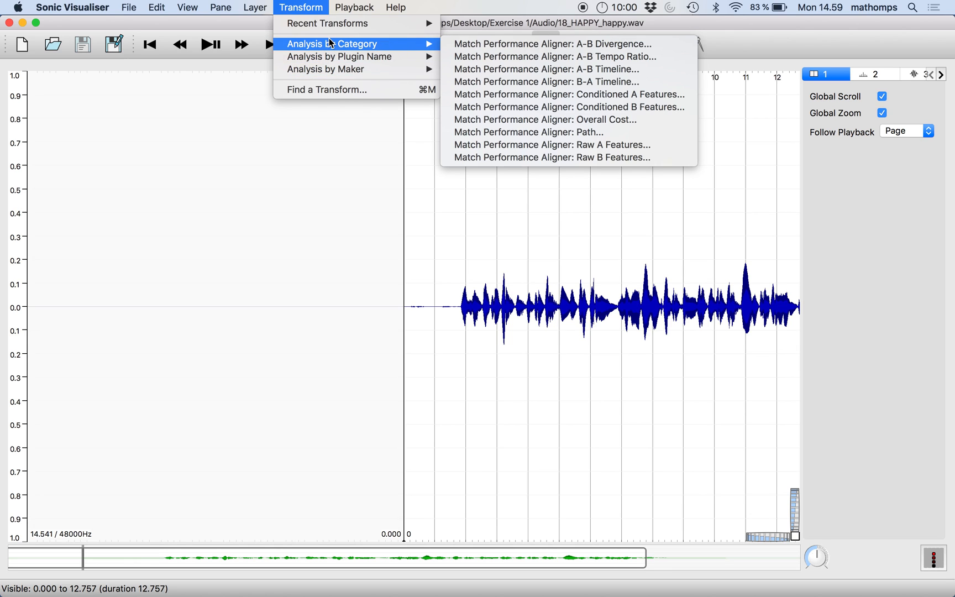
mouse_move(374, 50)
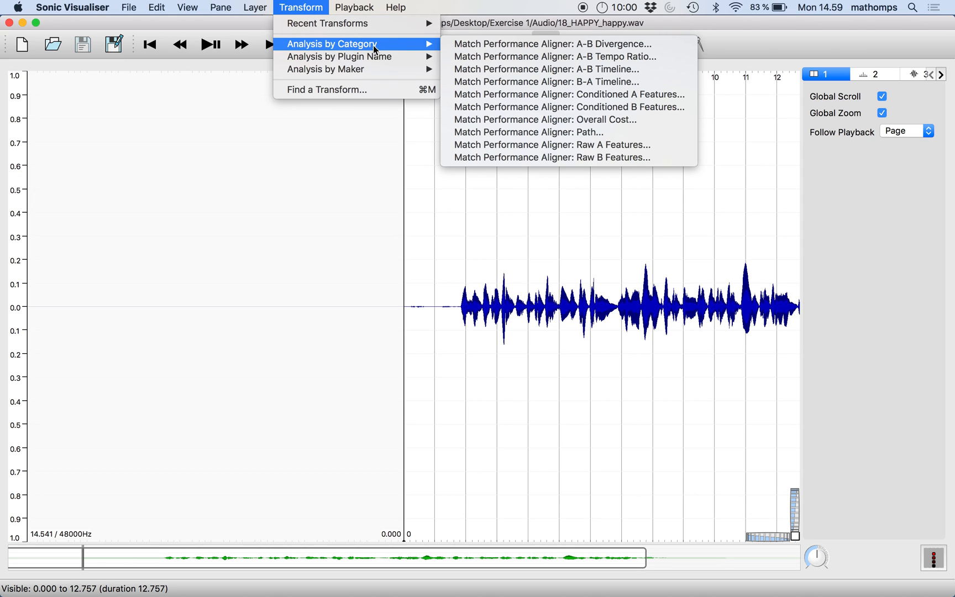
mouse_move(340, 56)
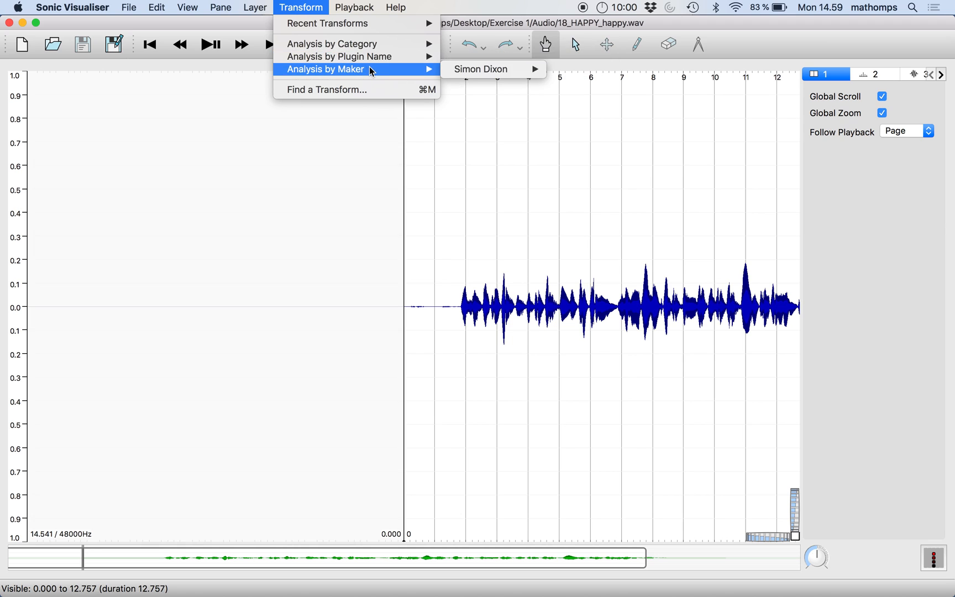
mouse_move(333, 43)
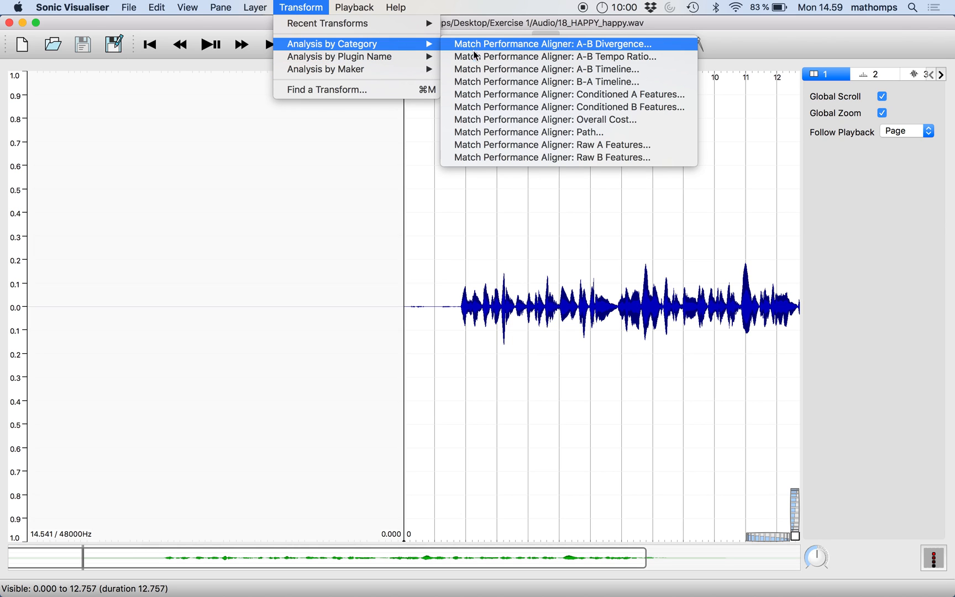
mouse_move(339, 55)
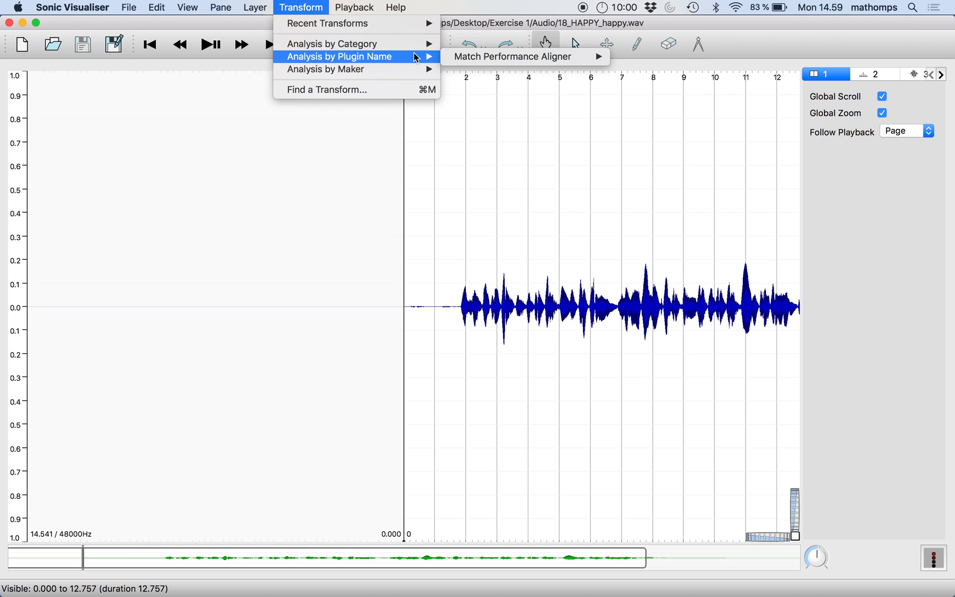
mouse_move(414, 64)
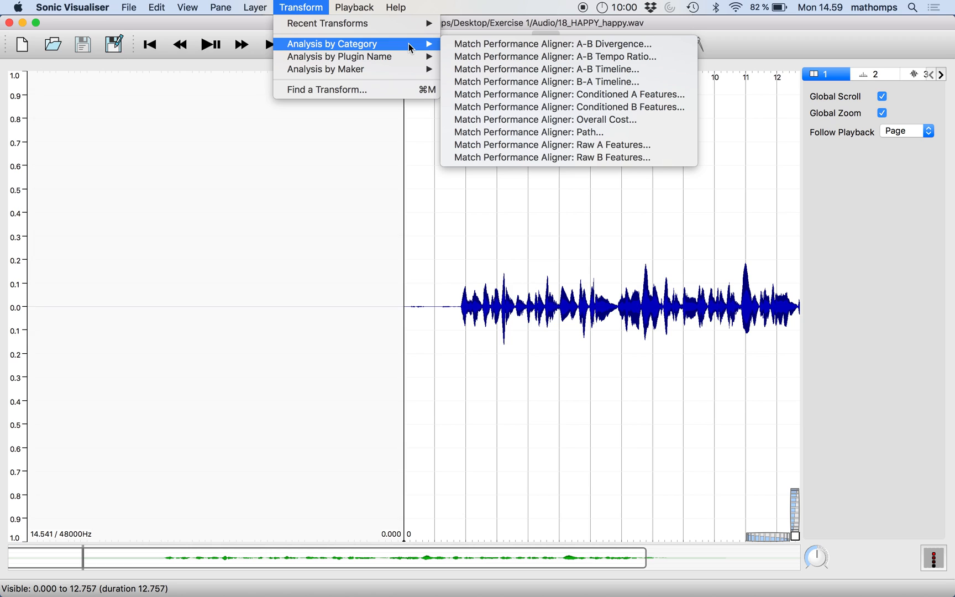
mouse_move(340, 56)
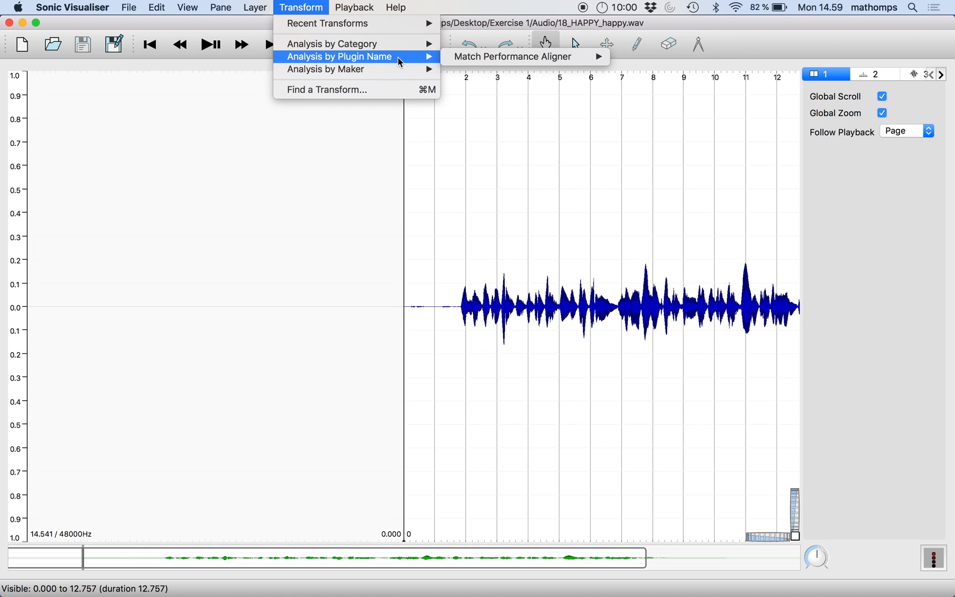